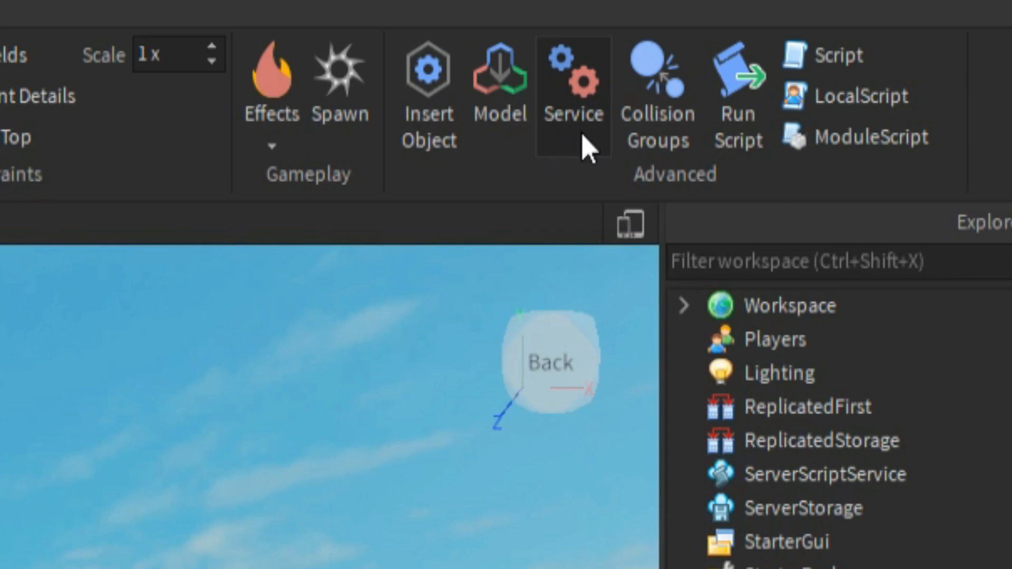
Insert the Teams service into the place from the Insert Service dialog
{"action": "left_click", "coordinate": [571, 77]}
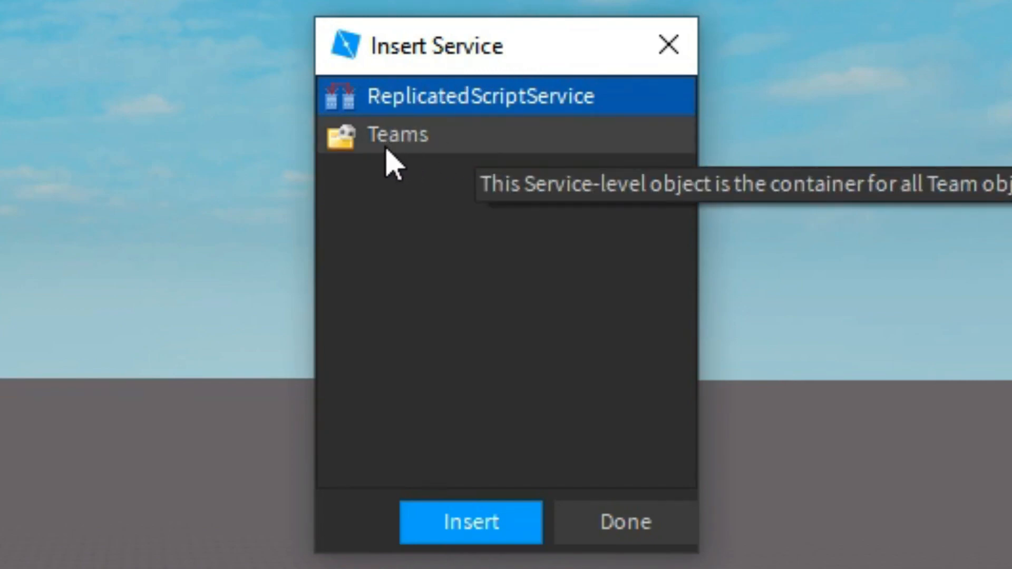
{"action": "left_click", "coordinate": [398, 134]}
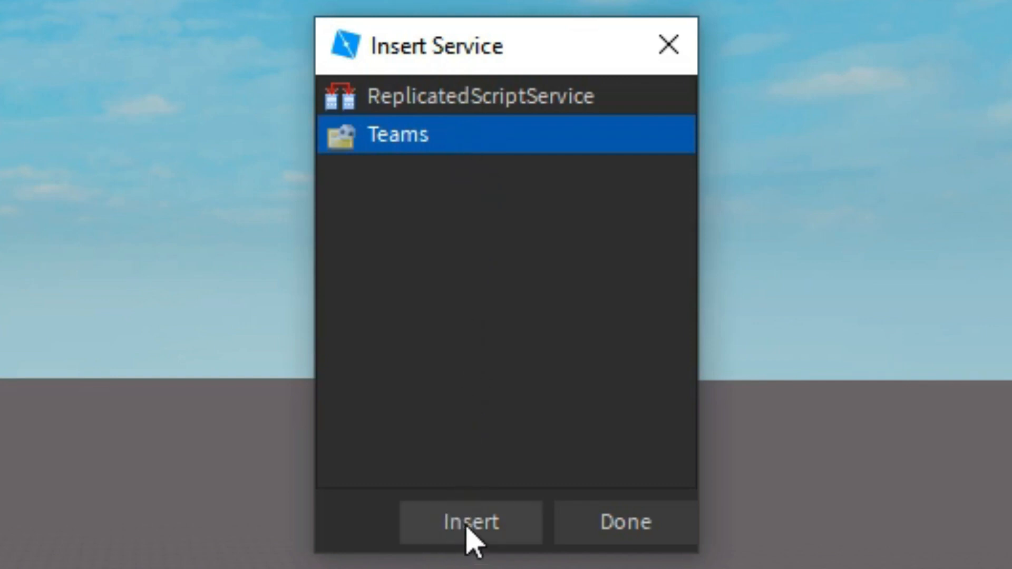
{"action": "left_click", "coordinate": [470, 522]}
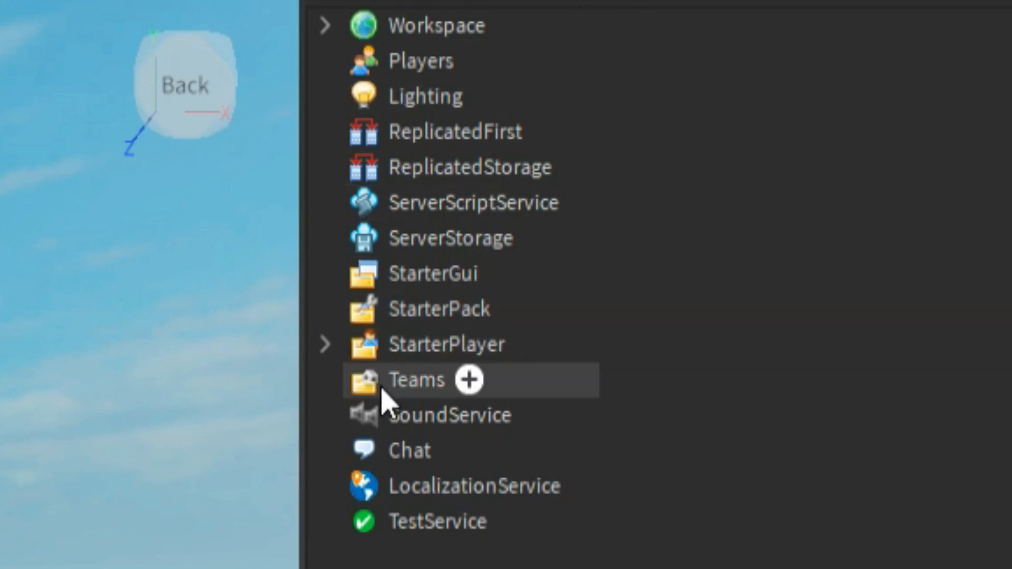
Add a new Team under Teams, name it Red and begin choosing its TeamColor
{"action": "left_click", "coordinate": [416, 380]}
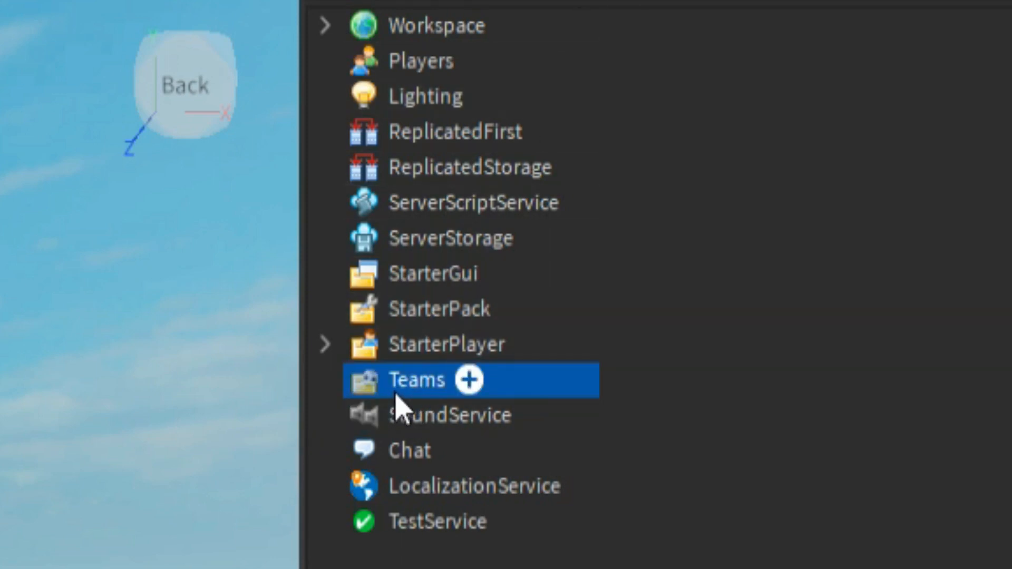
{"action": "mouse_move", "coordinate": [452, 529]}
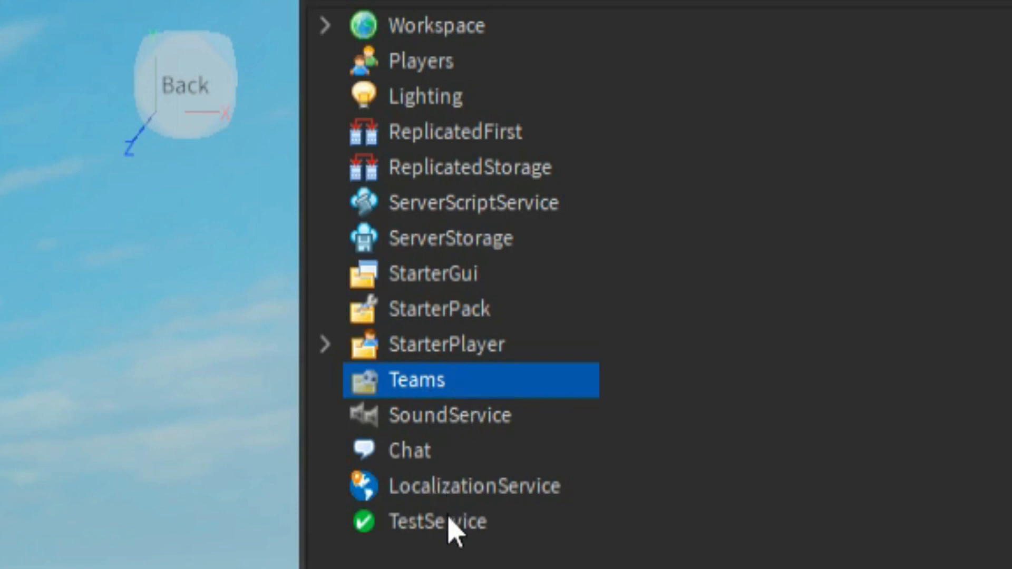
{"action": "left_click", "coordinate": [326, 380]}
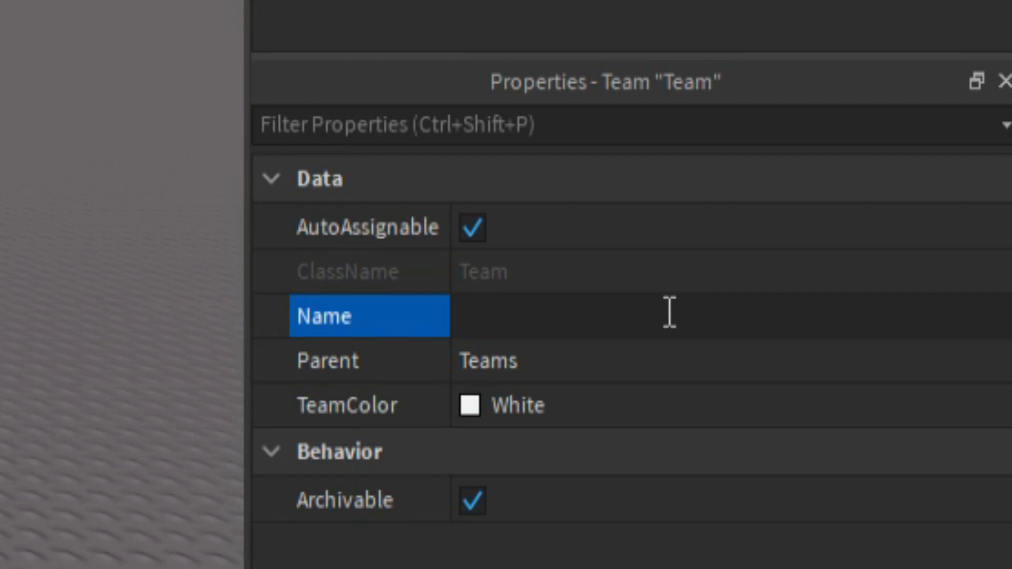
{"action": "type", "text": "Red"}
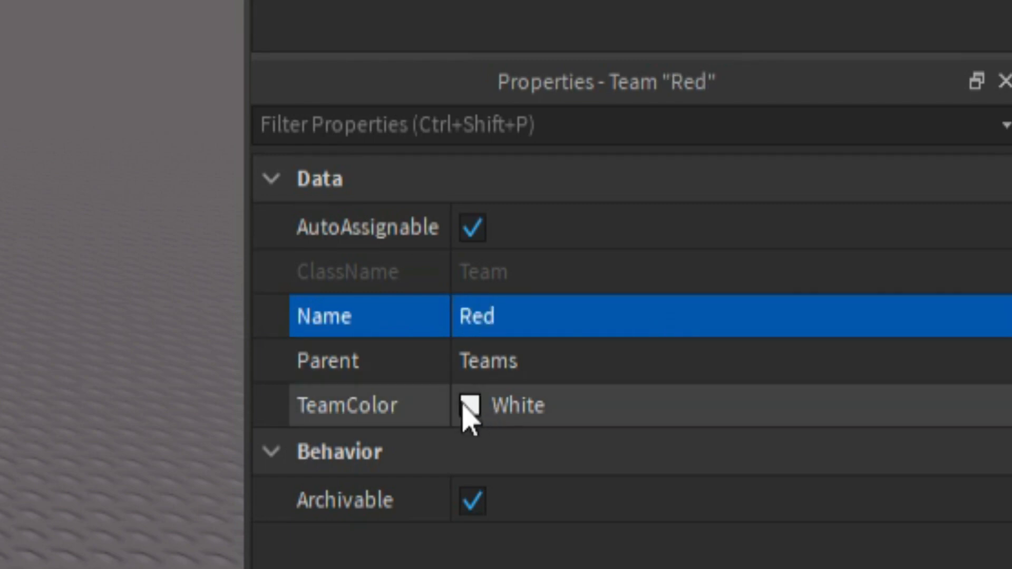
{"action": "left_click", "coordinate": [496, 405]}
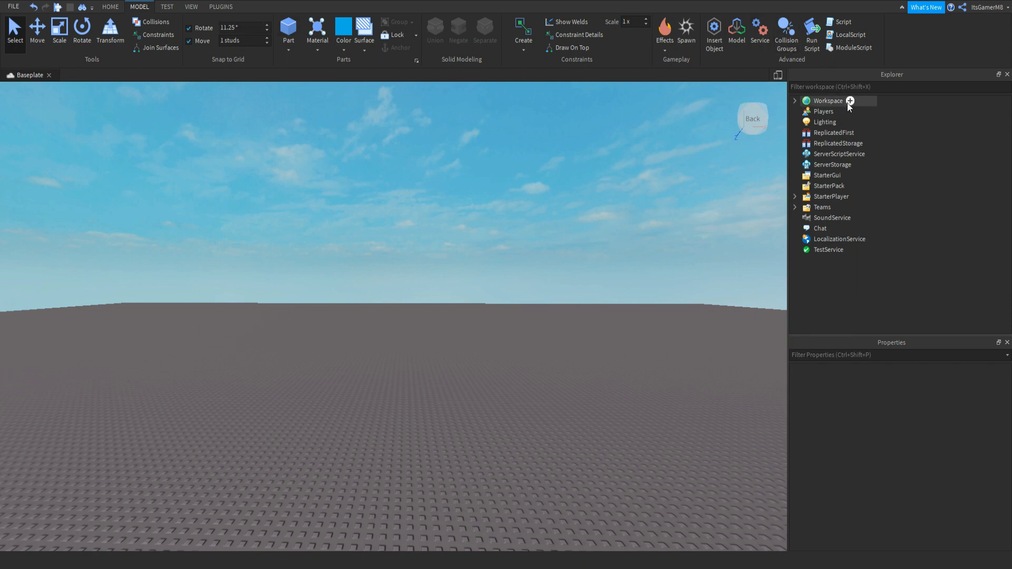
Add a block part to Workspace, colour it Really red, enlarge it and name it RedDoor
{"action": "left_click", "coordinate": [829, 101]}
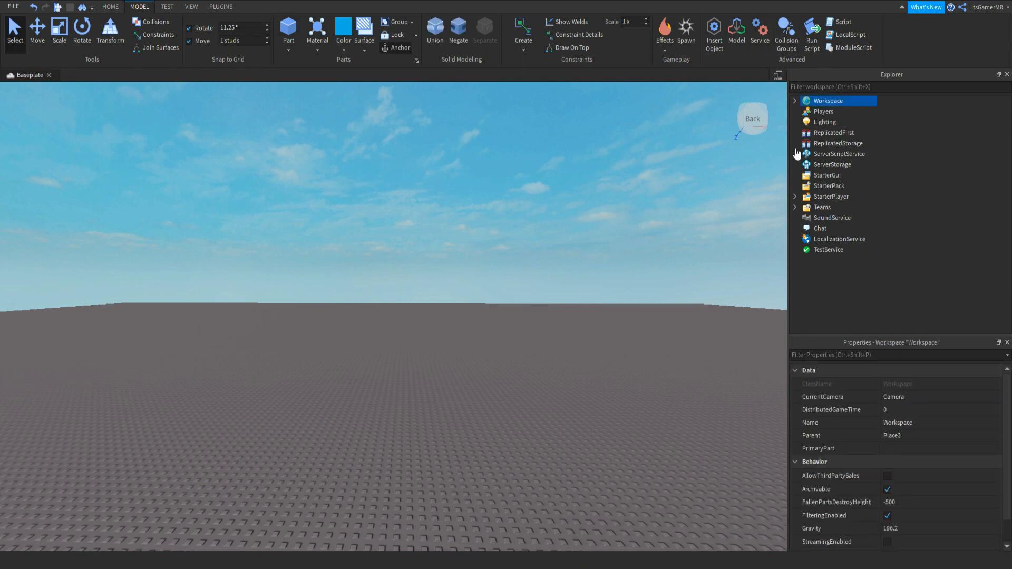
{"action": "left_click", "coordinate": [288, 28]}
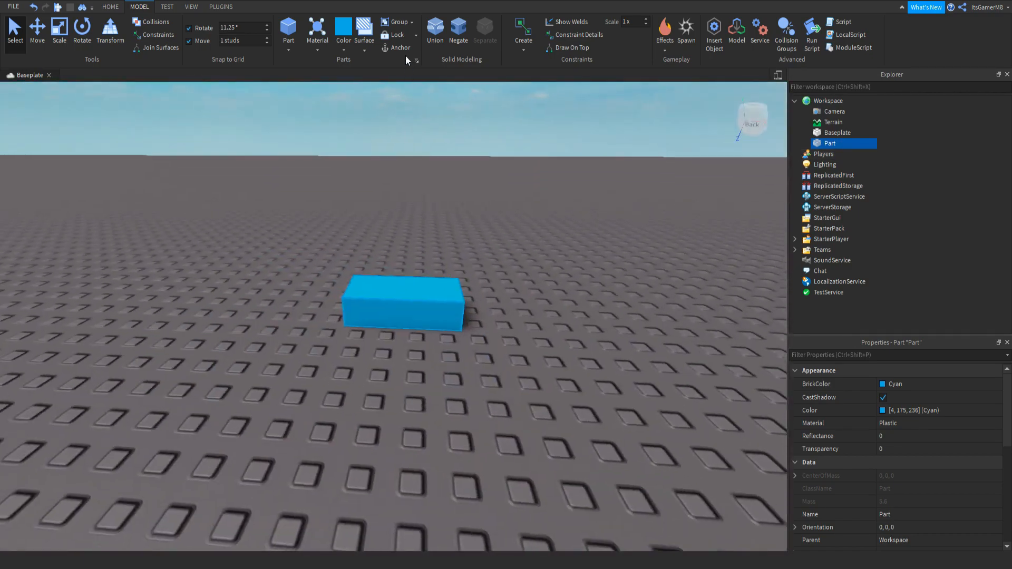
{"action": "left_click", "coordinate": [59, 30]}
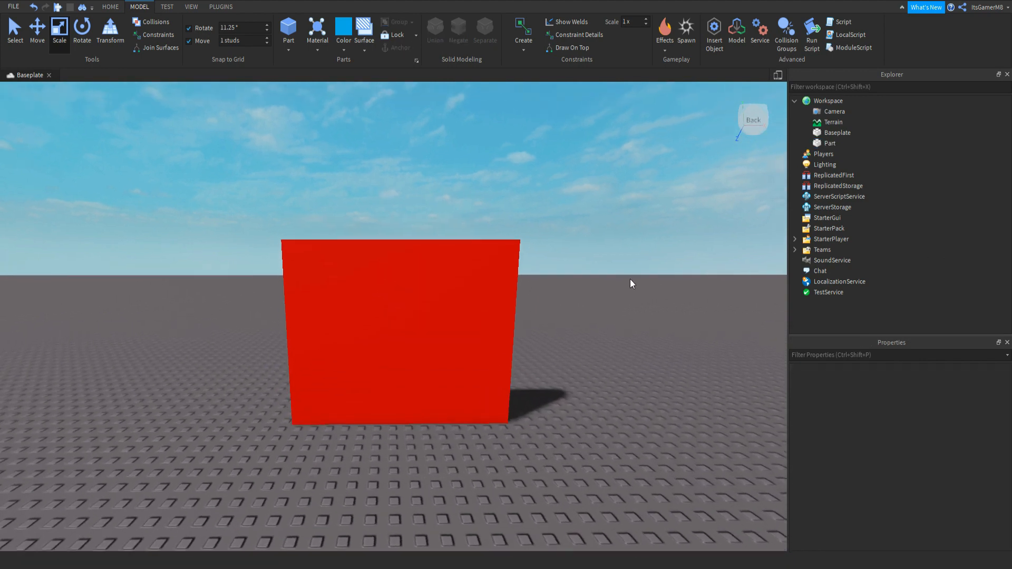
{"action": "left_click", "coordinate": [398, 329]}
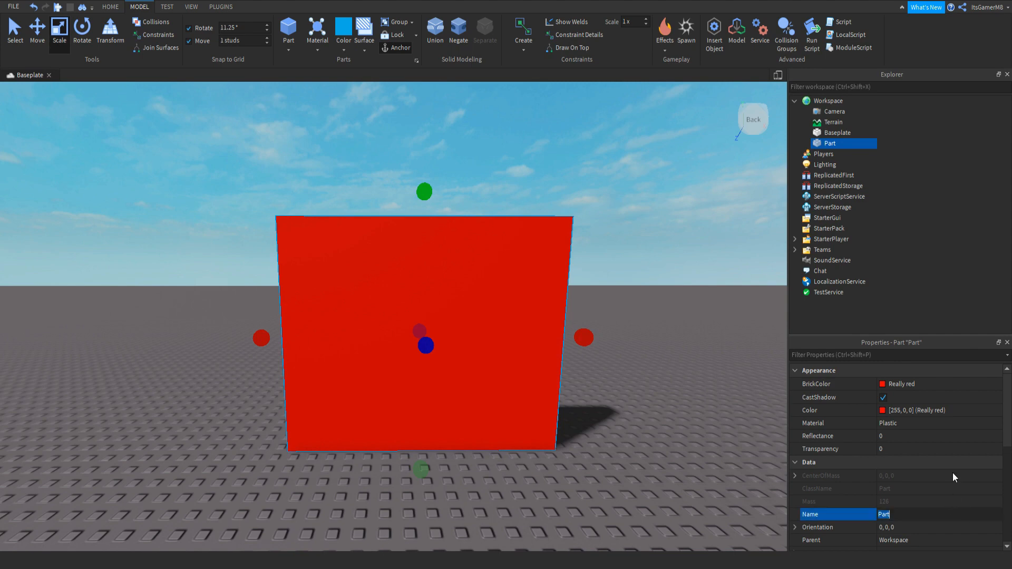
{"action": "type", "text": "RedDoor"}
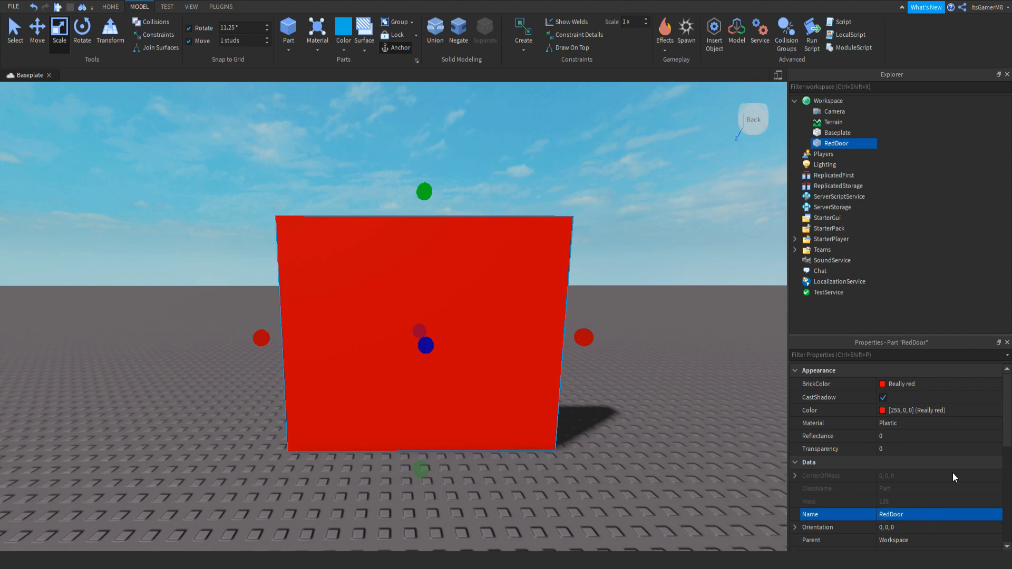
{"action": "mouse_move", "coordinate": [859, 432]}
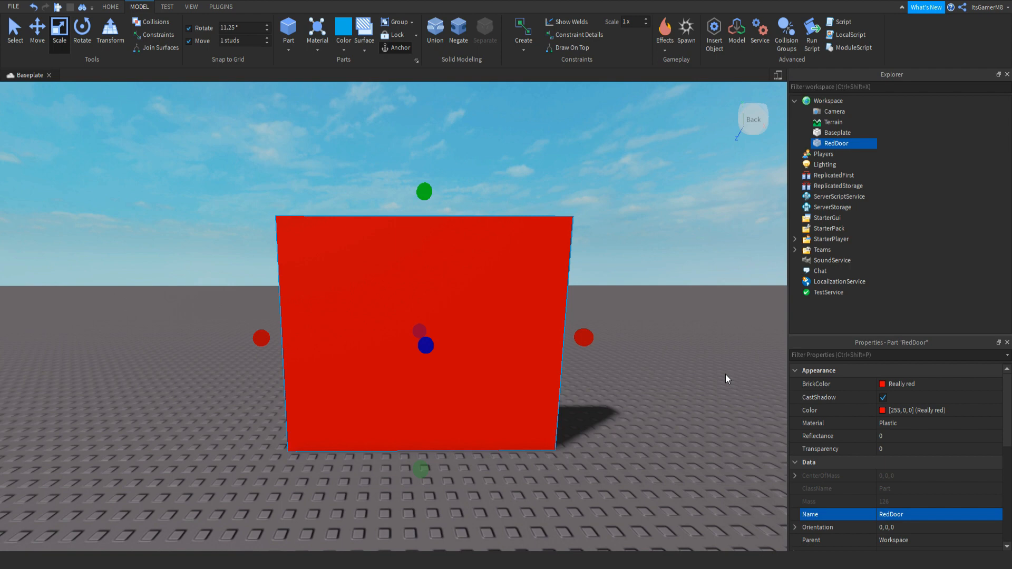
{"action": "mouse_move", "coordinate": [875, 77]}
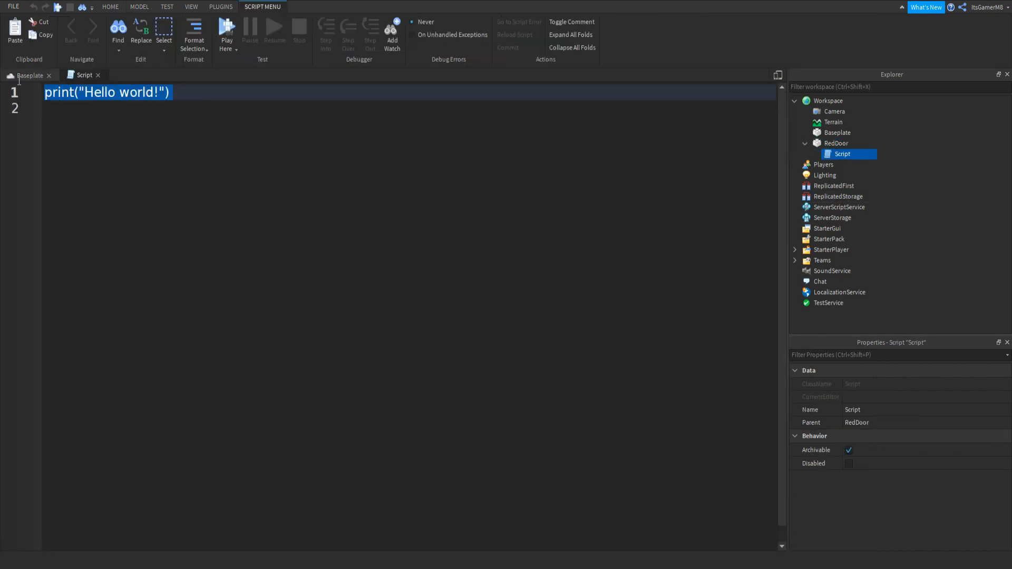
Write 'local Debounce = false' and 'script.Parent.Touched:Connect(function' in RedDoor's script
{"action": "type", "text": "local De"}
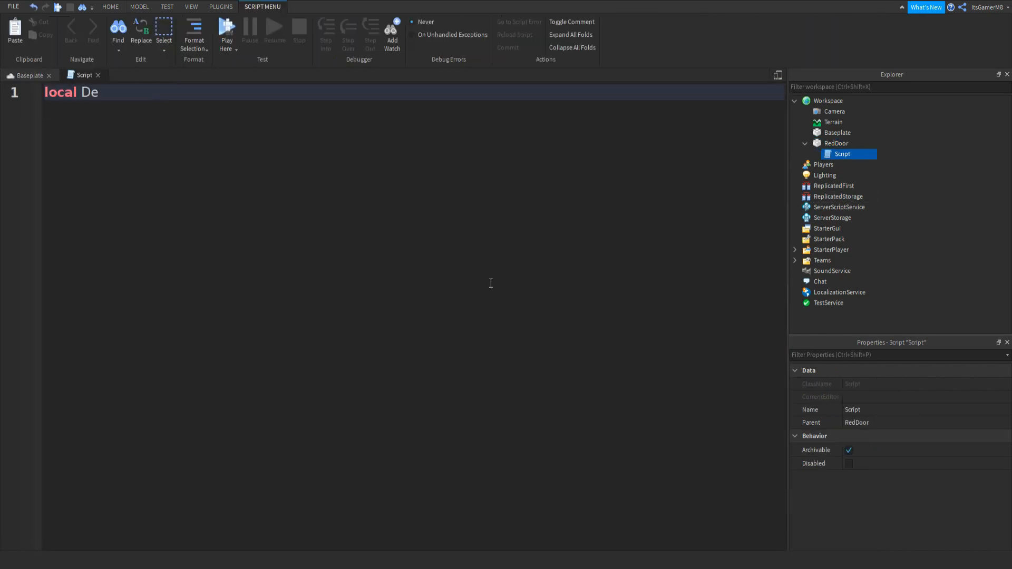
{"action": "type", "text": "bou"}
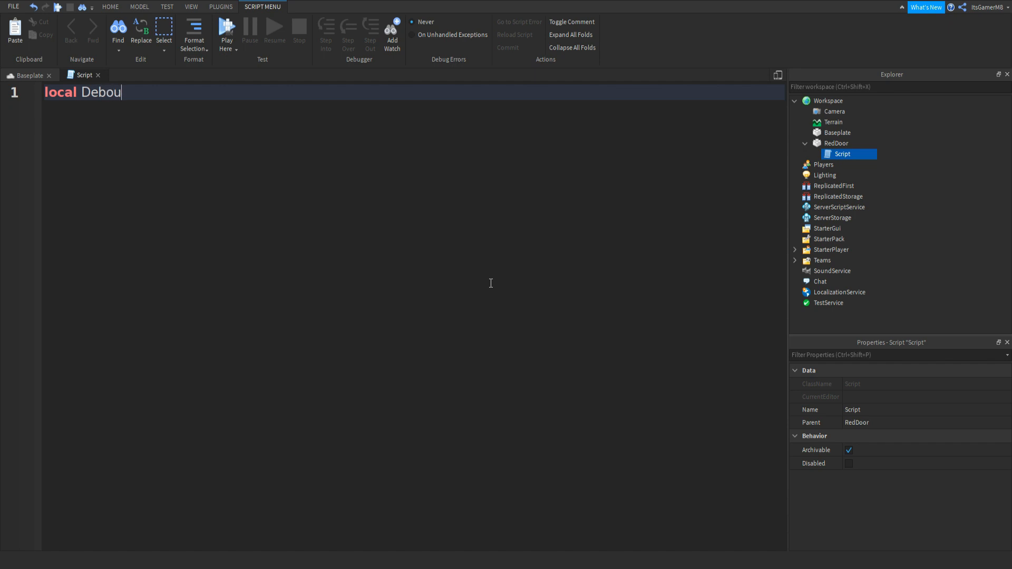
{"action": "type", "text": "nce = false"}
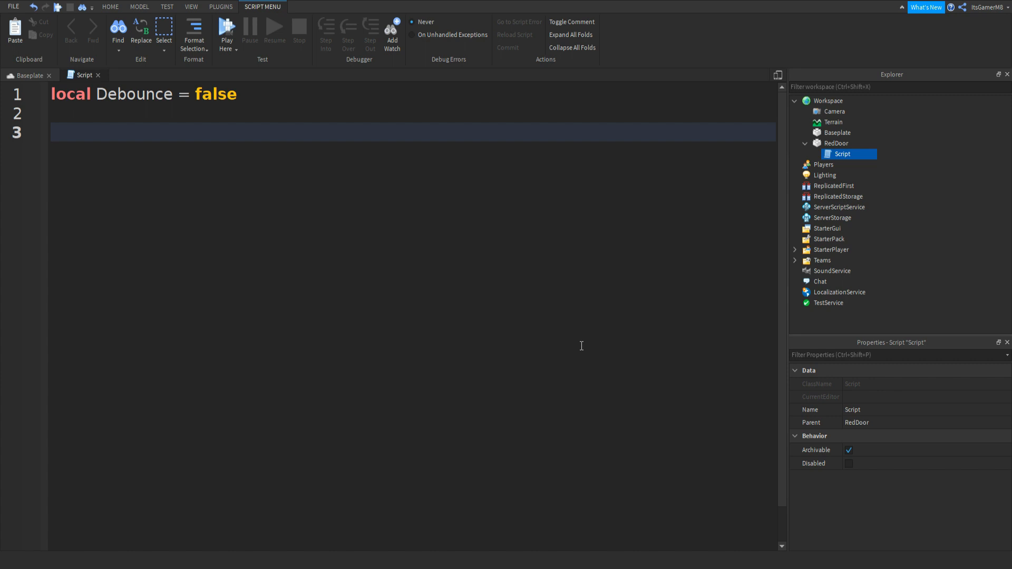
{"action": "type", "text": "script"}
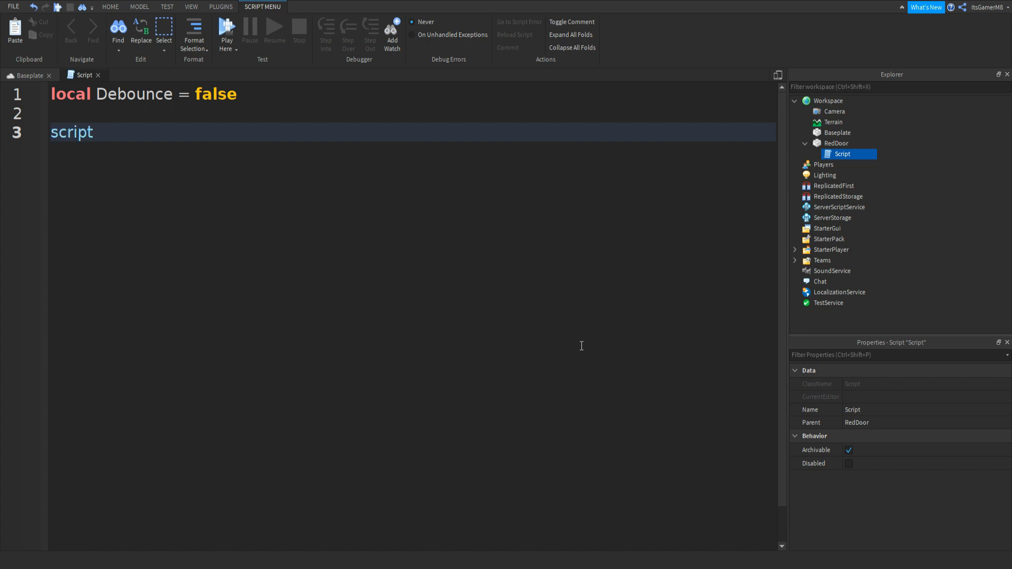
{"action": "type", "text": ".Parent"}
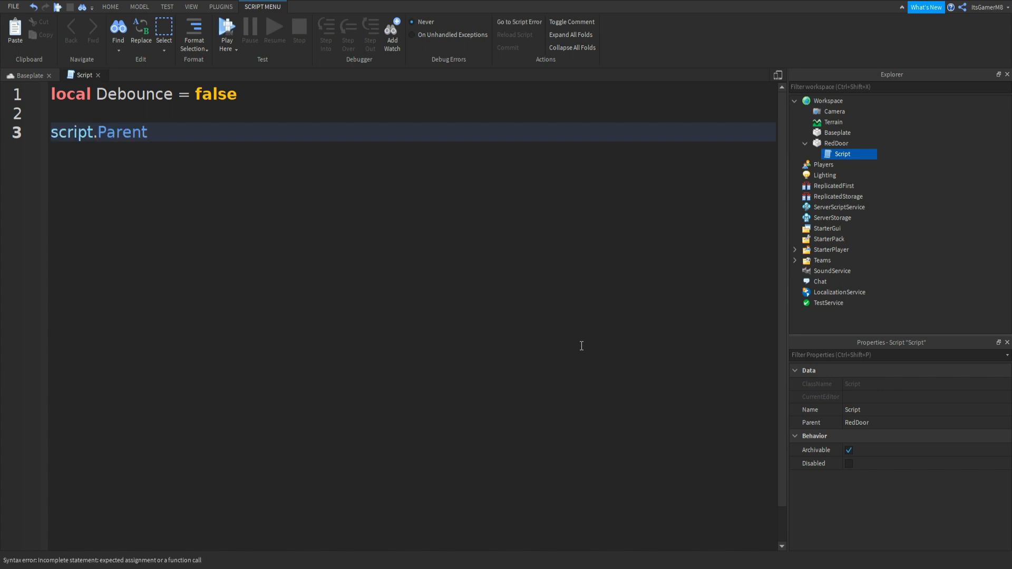
{"action": "type", "text": ".Touche"}
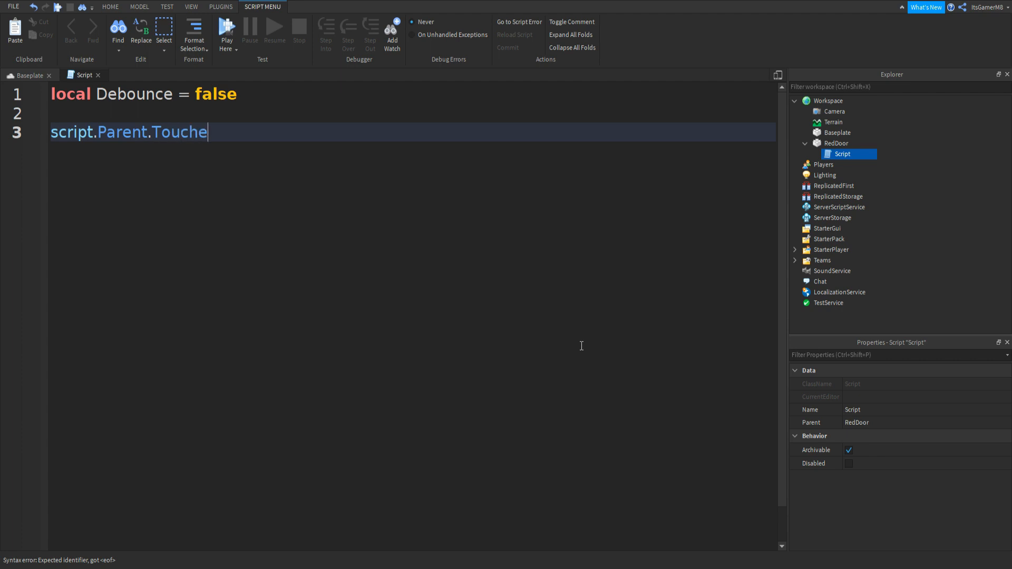
{"action": "type", "text": "d:"}
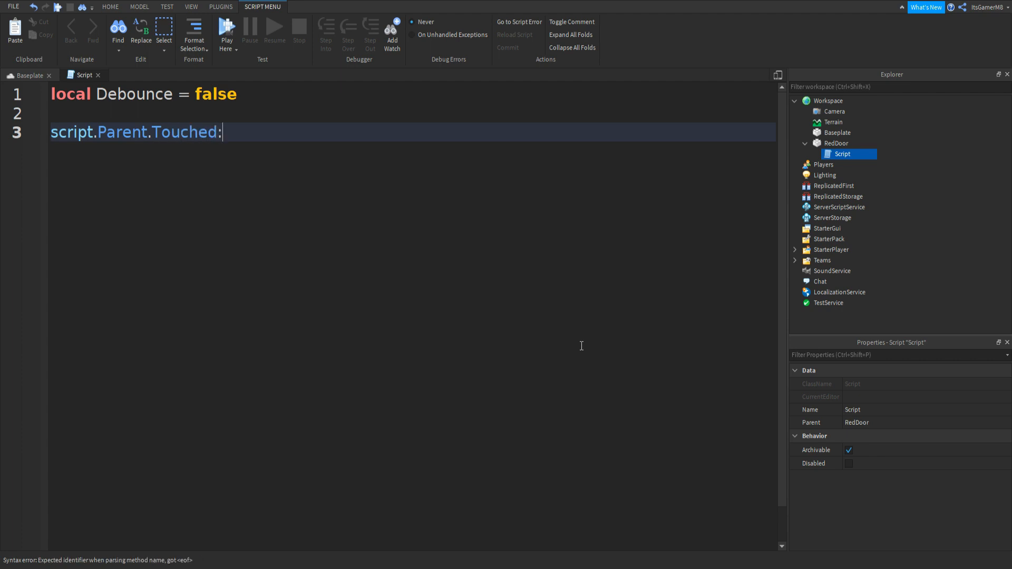
{"action": "type", "text": "Connect()"}
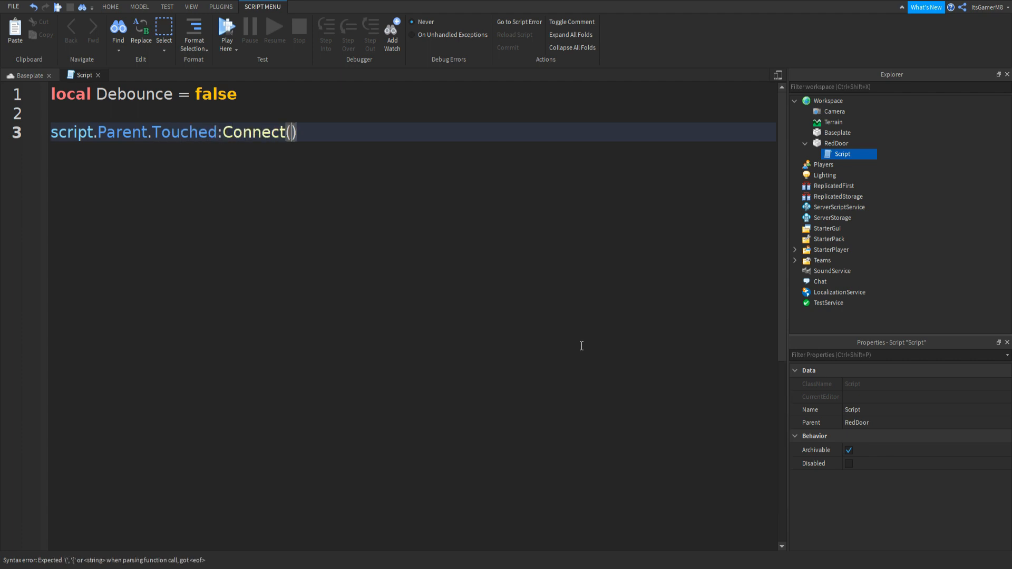
{"action": "type", "text": "function(hit"}
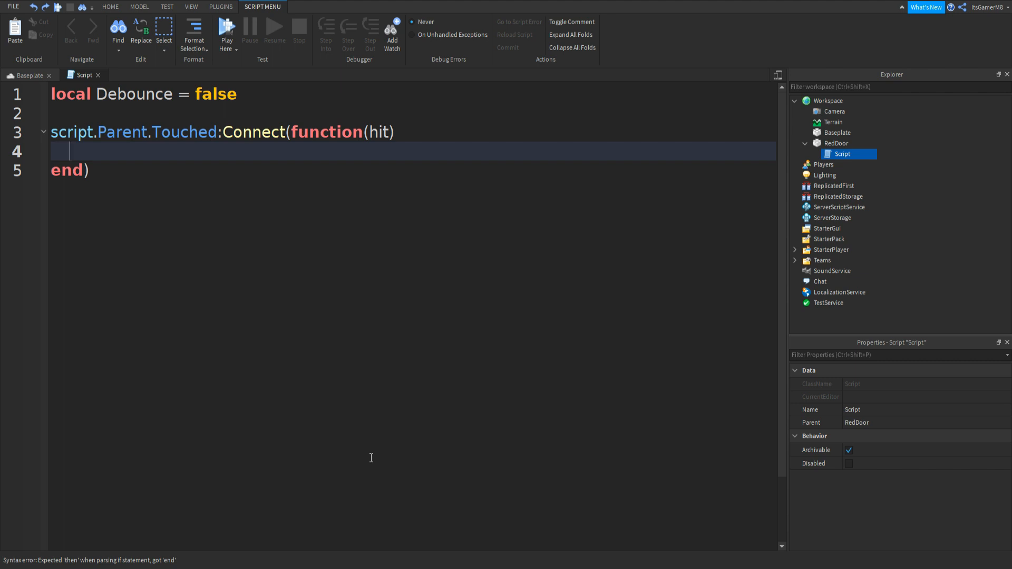
Add 'if hit.Parent:FindFirstChild("Humanoid") and Debounce == false then' to the handler
{"action": "type", "text": "if hit.Pa"}
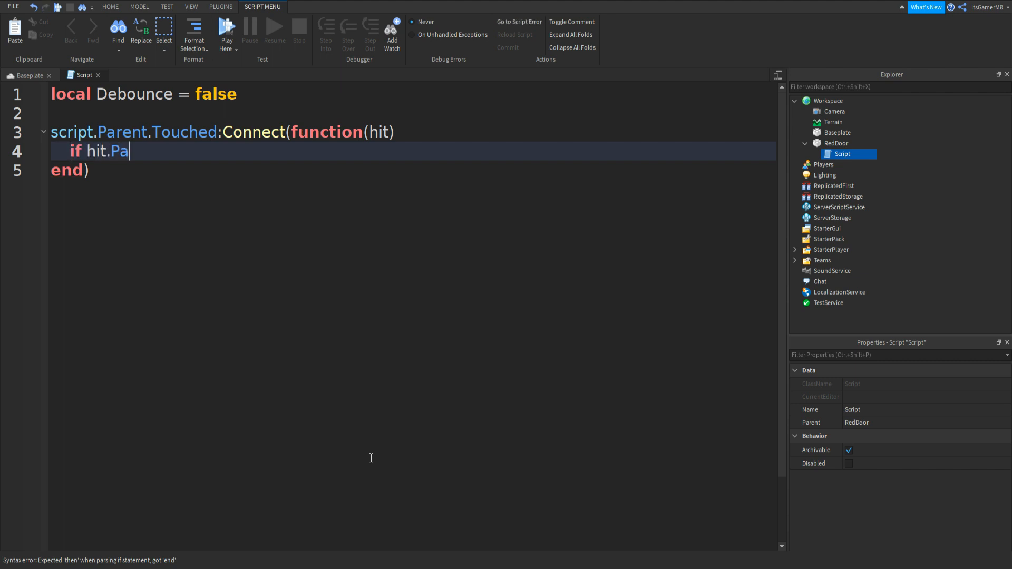
{"action": "type", "text": "rent:"}
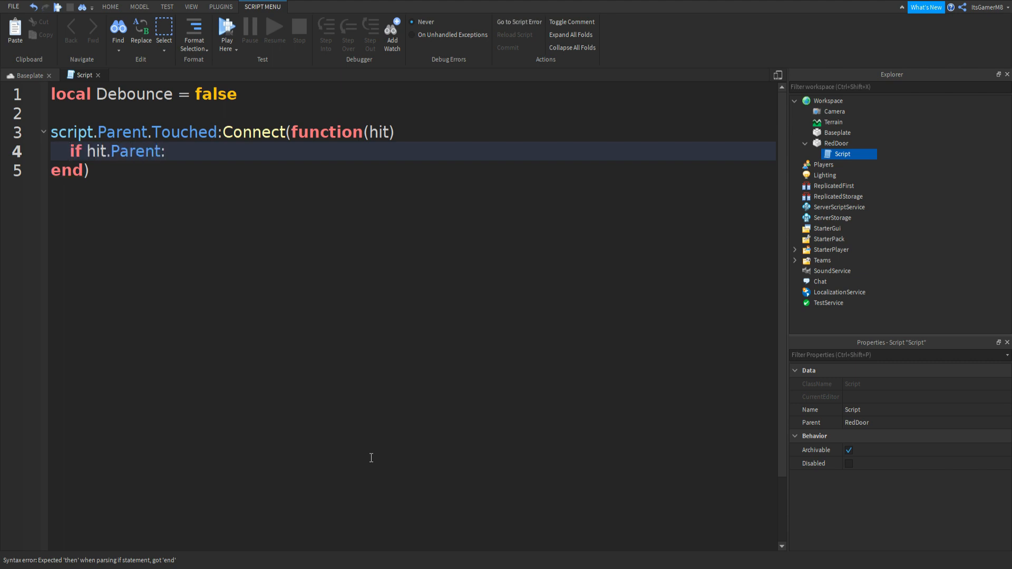
{"action": "type", "text": "FindFirst"}
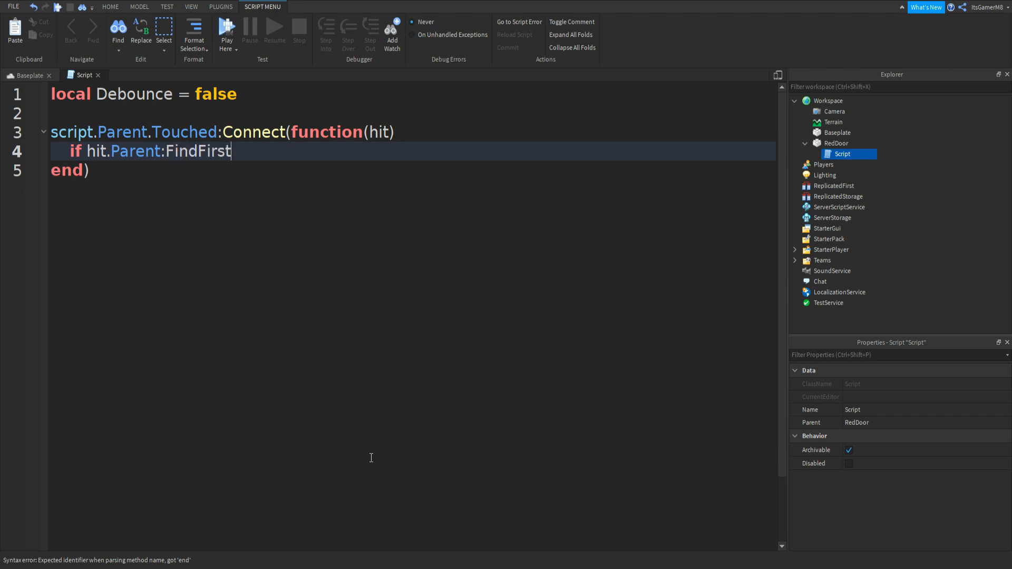
{"action": "type", "text": "Child"}
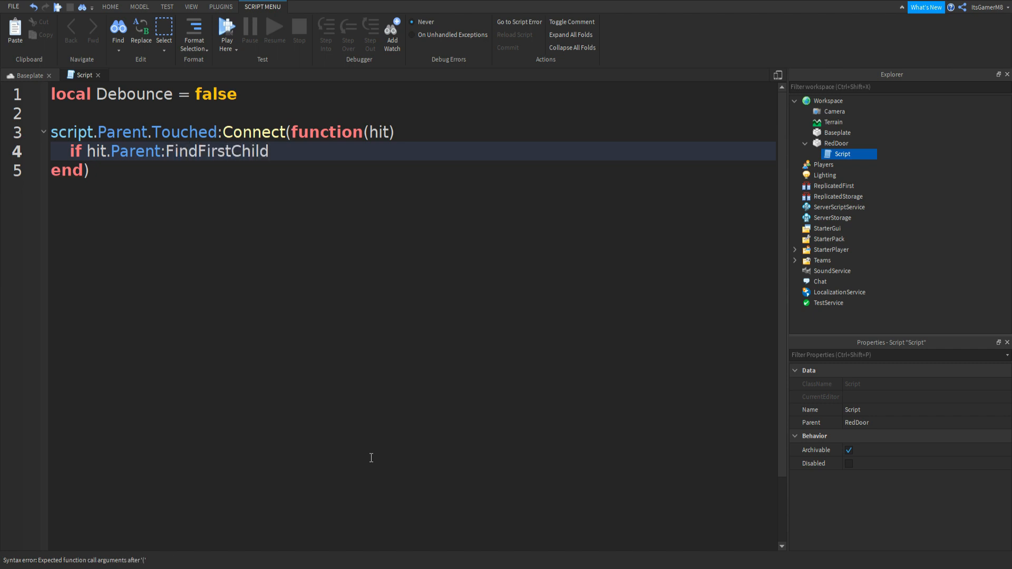
{"action": "type", "text": "(\"\")"}
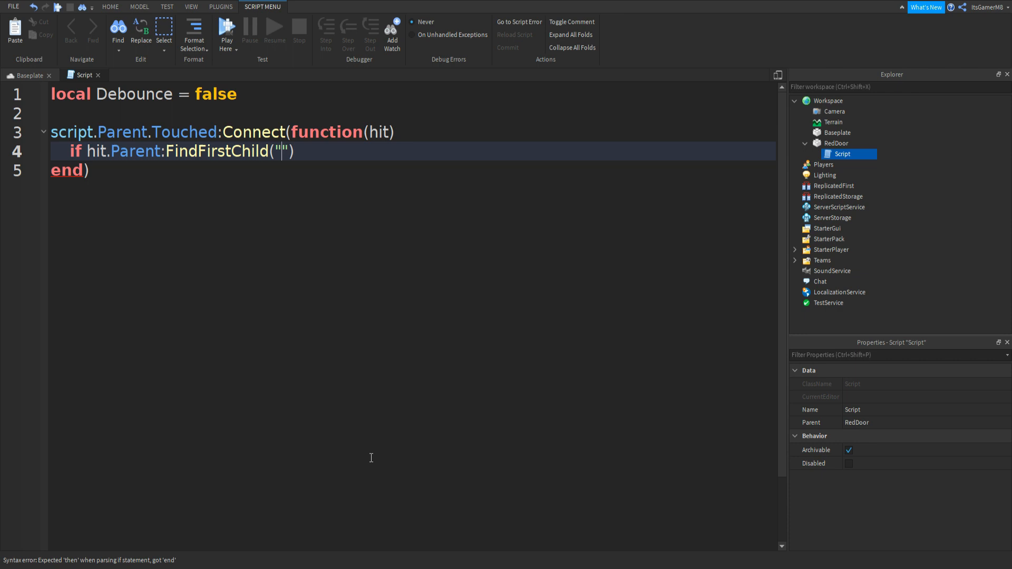
{"action": "type", "text": "Humanoid"}
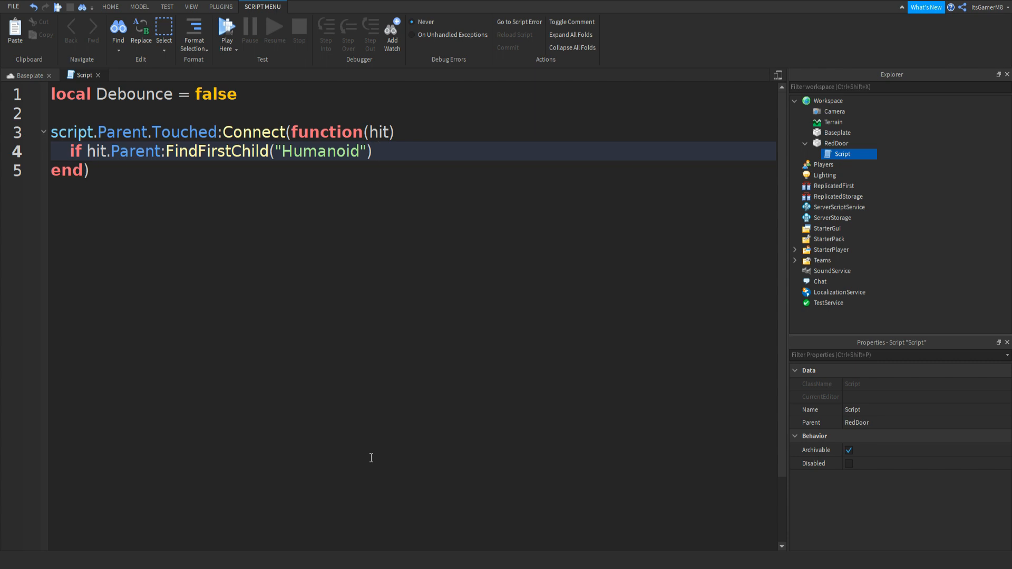
{"action": "type", "text": "and De"}
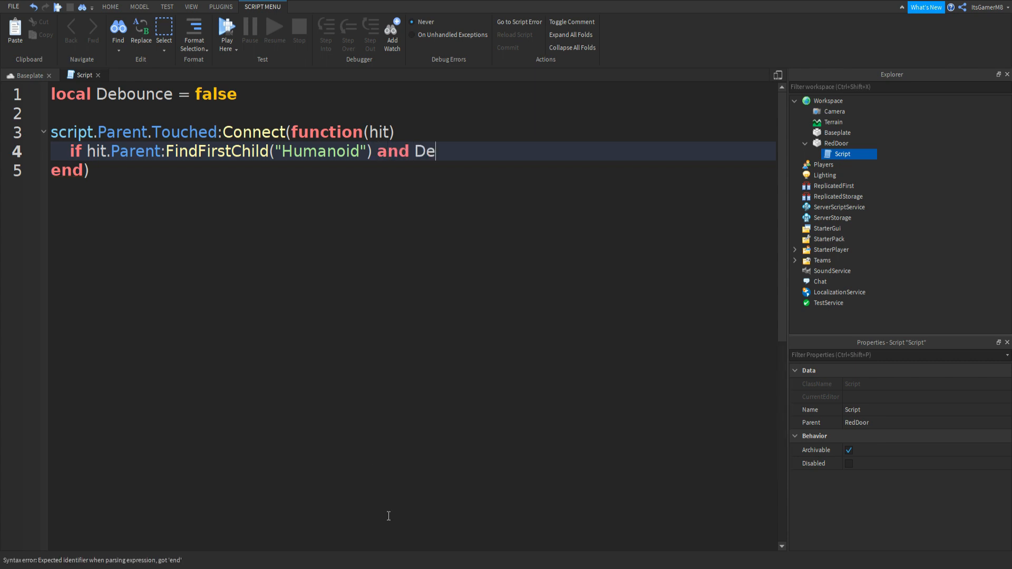
{"action": "type", "text": "bounce =="}
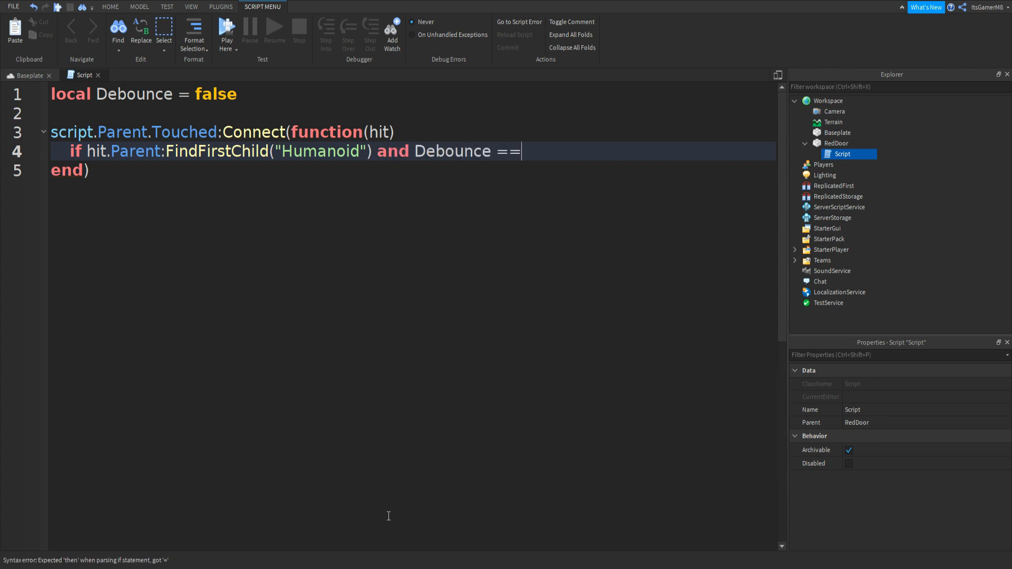
{"action": "type", "text": "false t"}
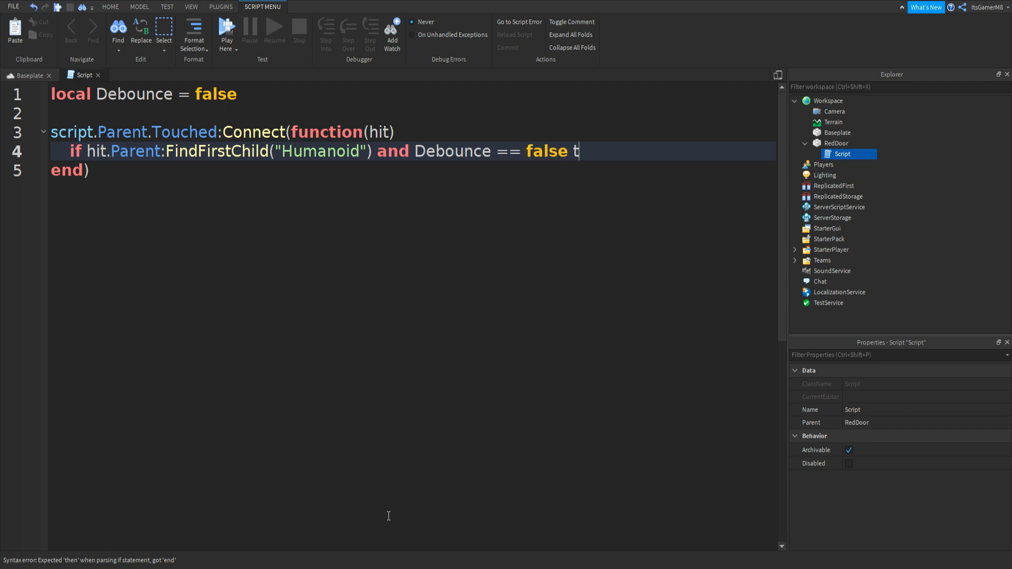
{"action": "type", "text": "hen"}
{"action": "type", "text": "local [;a"}
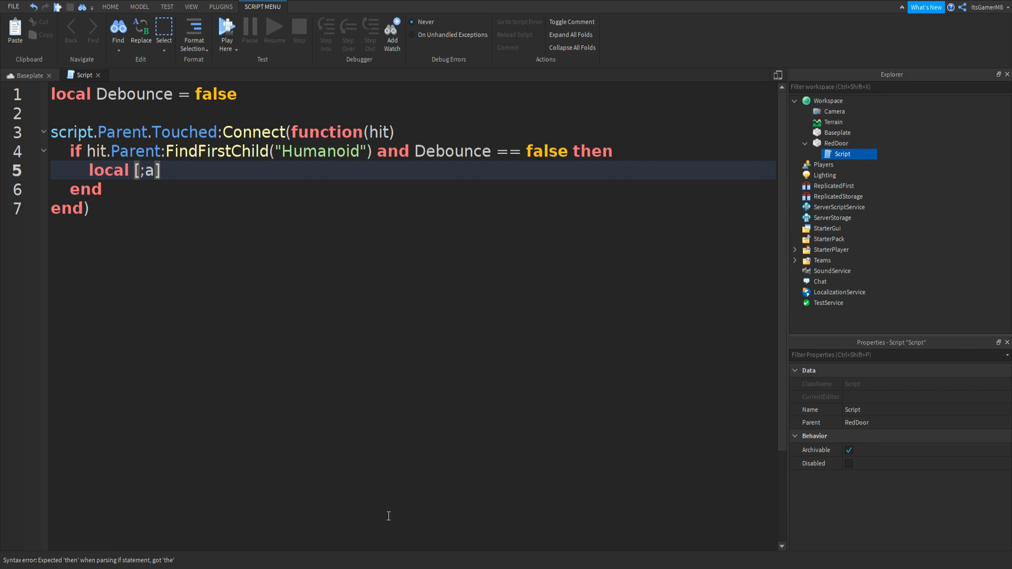
Add 'local player = game.Players:GetPlayerFromCharacter(hit.Parent)'
{"action": "type", "text": "player = game"}
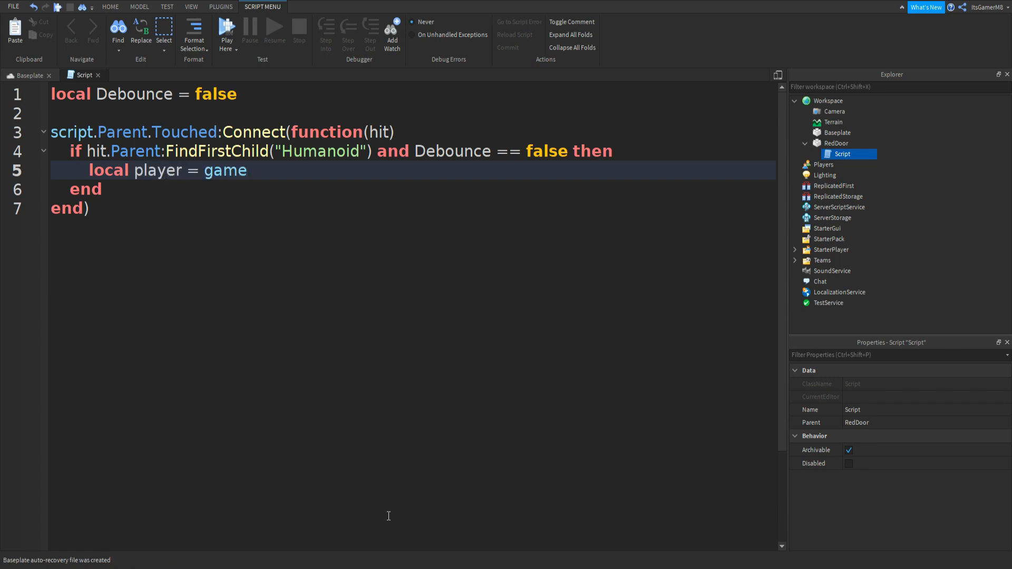
{"action": "type", "text": ".Players"}
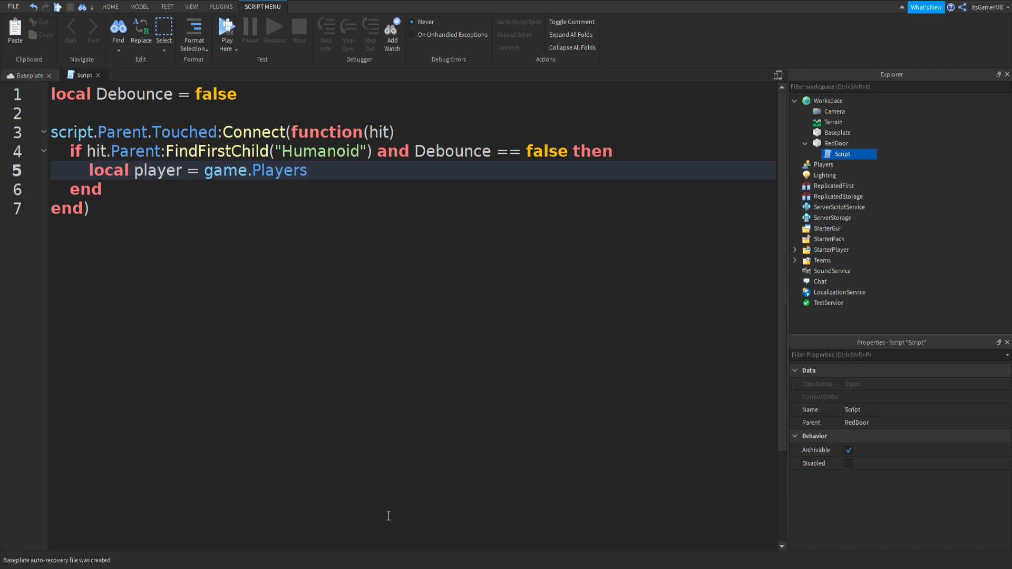
{"action": "type", "text": ":Get"}
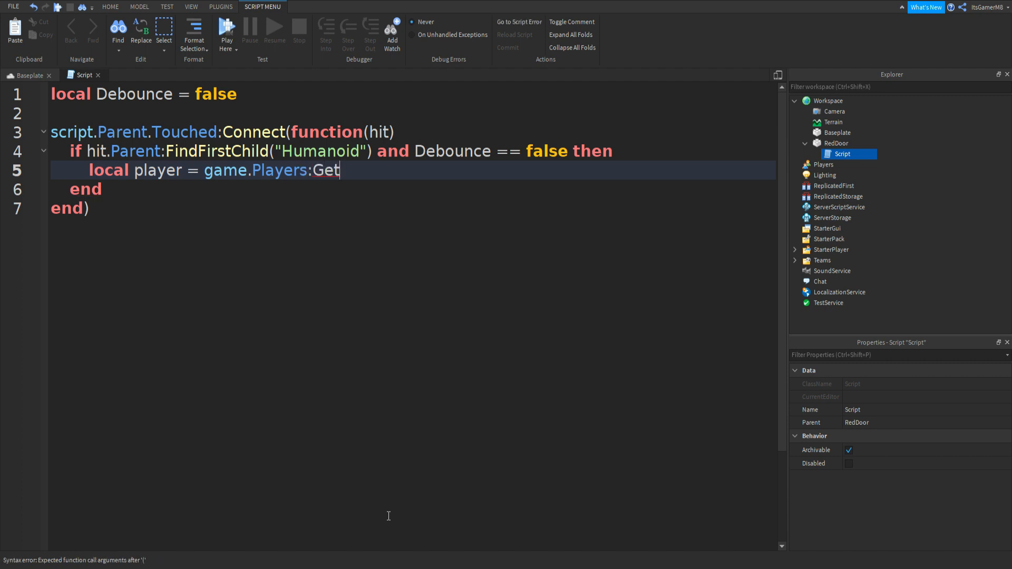
{"action": "type", "text": "Pla"}
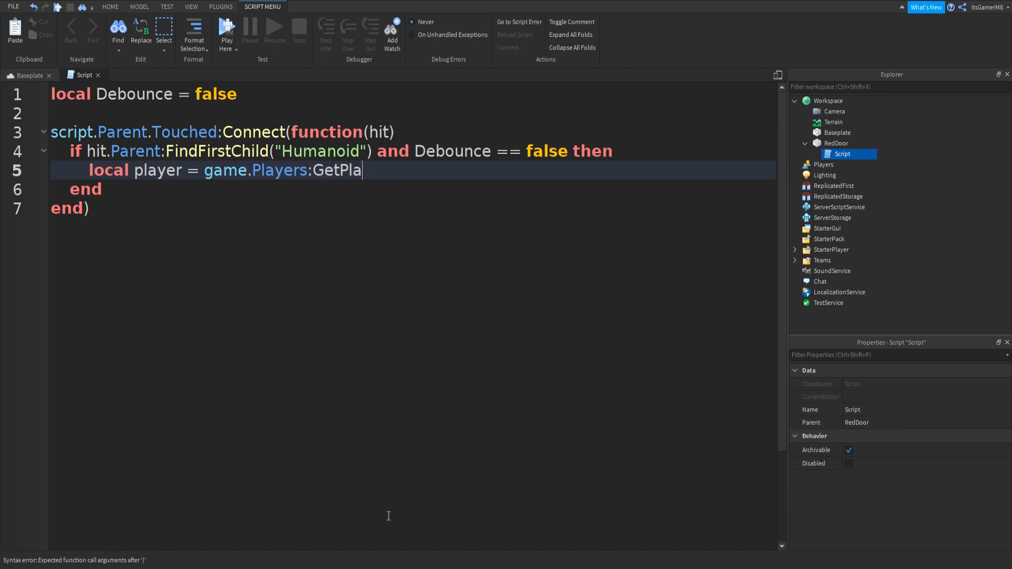
{"action": "type", "text": "yerFromCharacter()"}
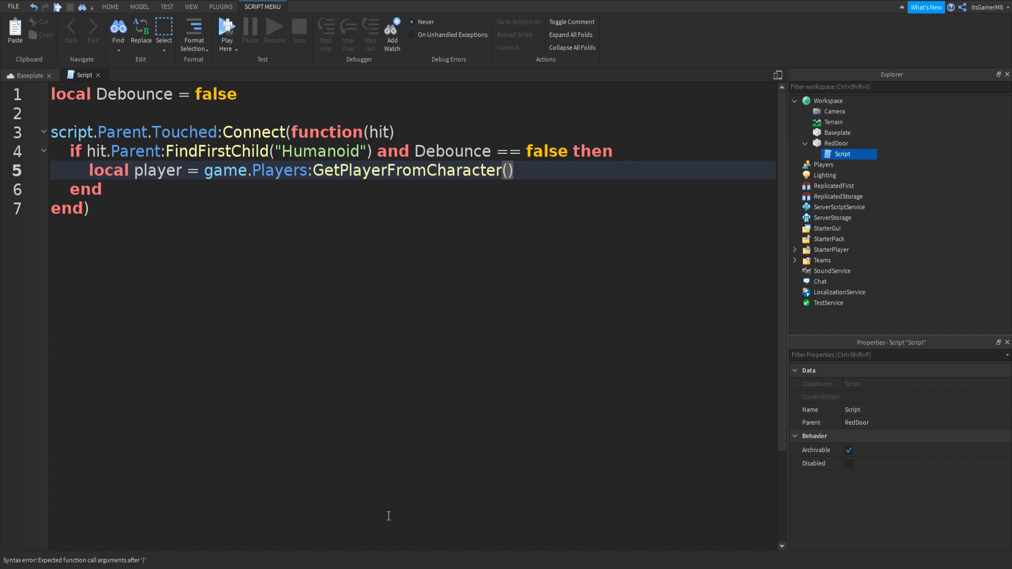
{"action": "type", "text": "hit"}
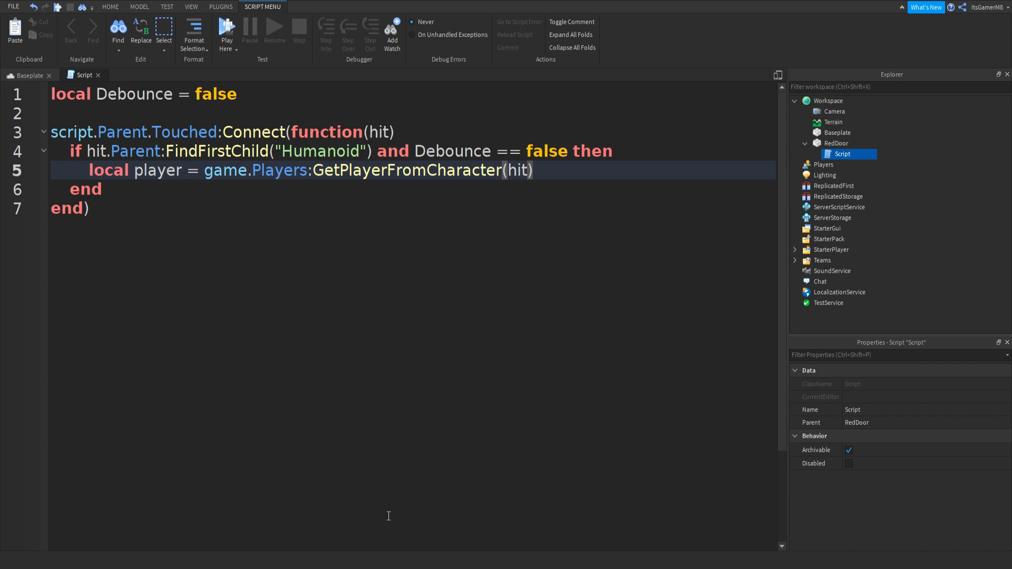
{"action": "type", "text": ".Parent"}
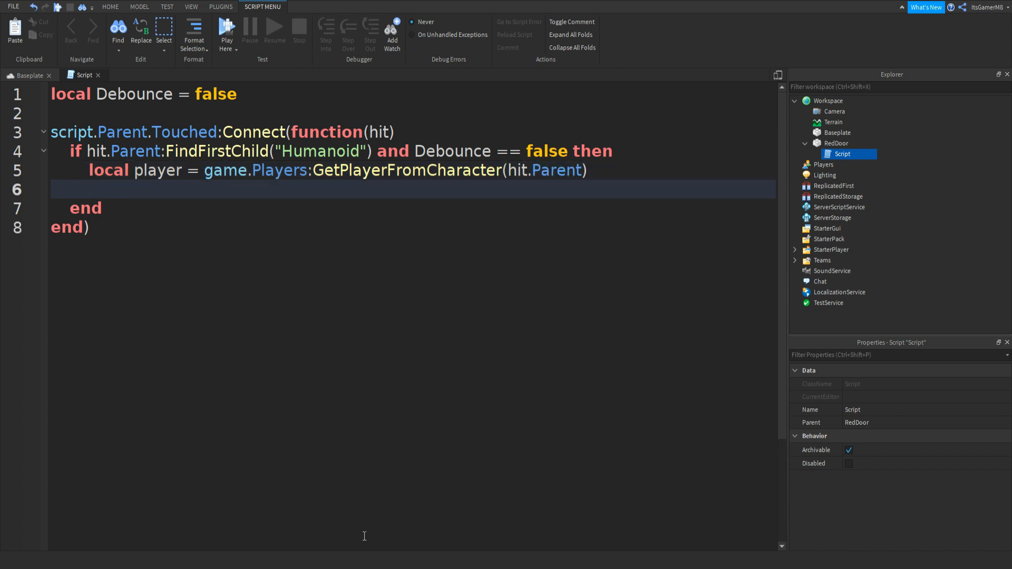
Add 'if player.Team == game.Teams.Red' and set script.Parent.Transparency to 0.5
{"action": "type", "text": "if"}
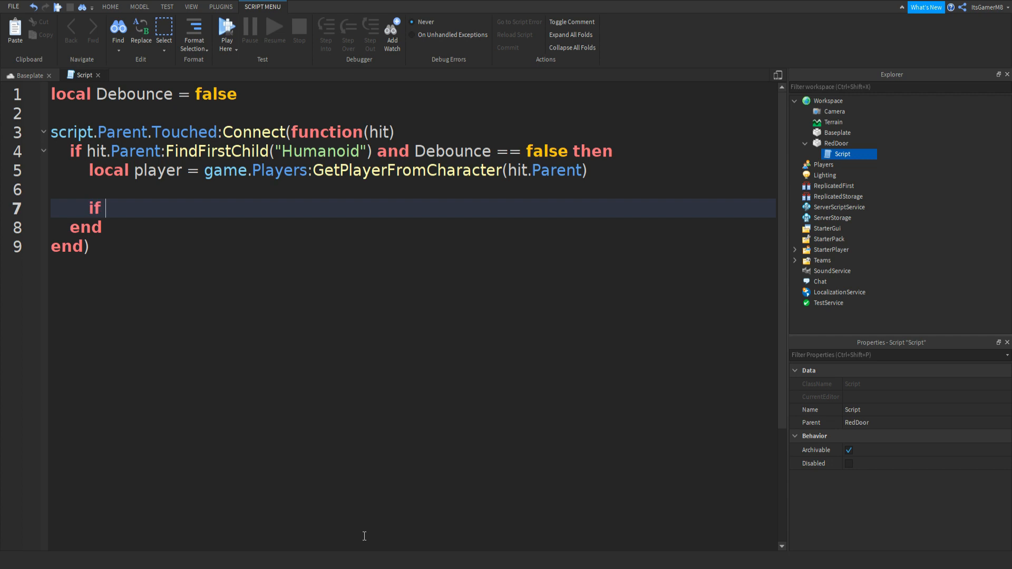
{"action": "type", "text": "player.T"}
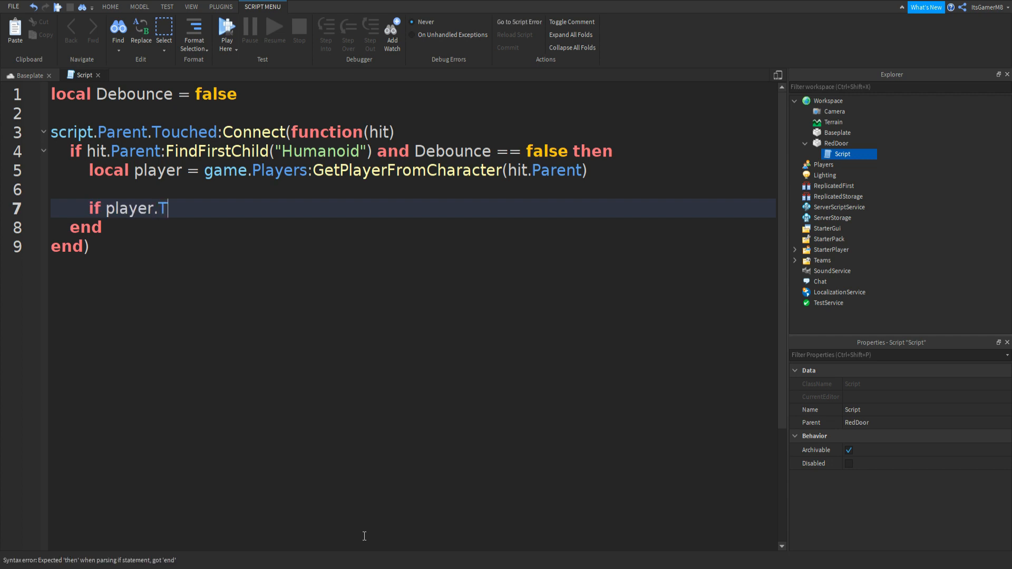
{"action": "type", "text": "eam ="}
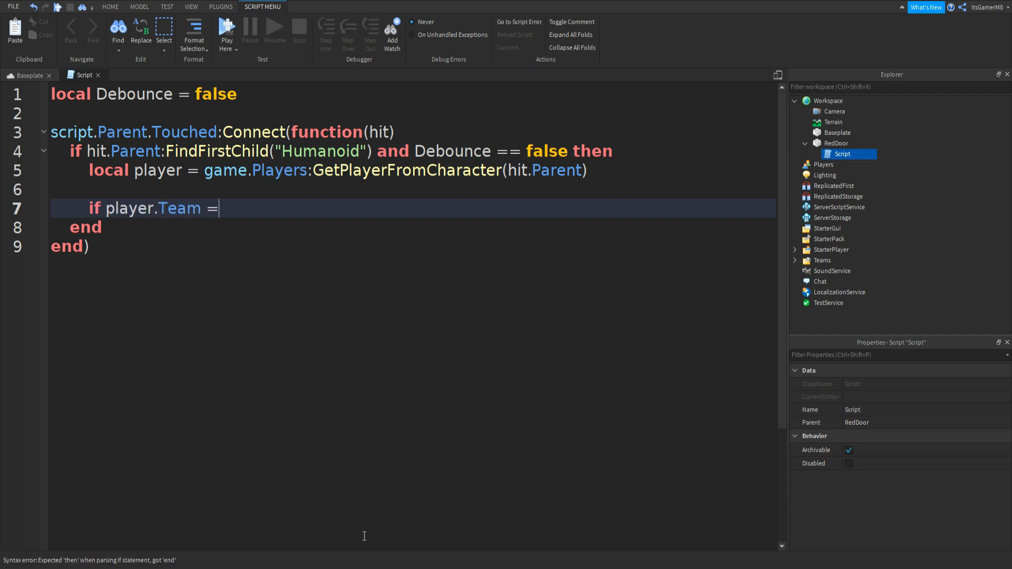
{"action": "type", "text": "= game"}
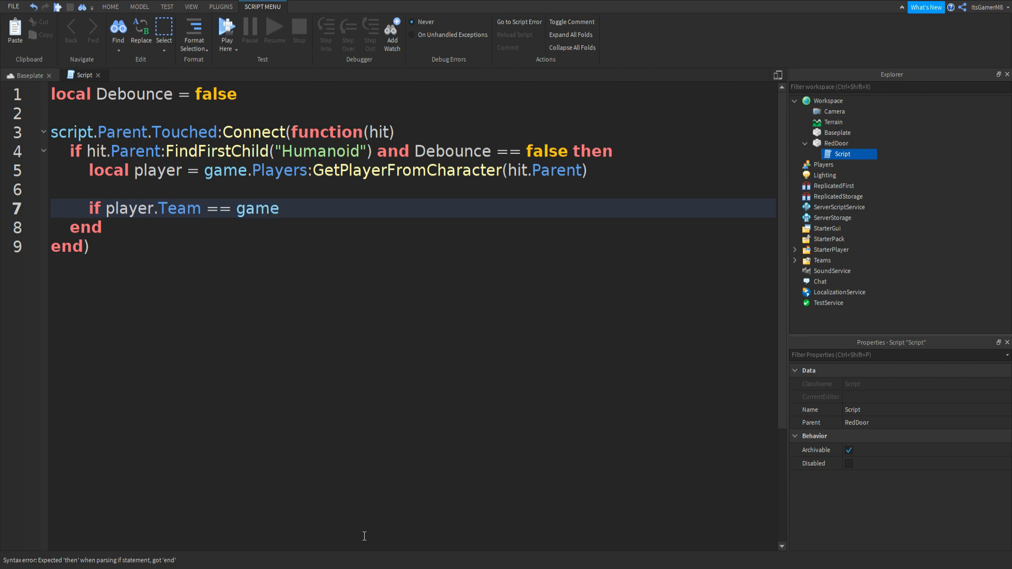
{"action": "type", "text": ".Teams"}
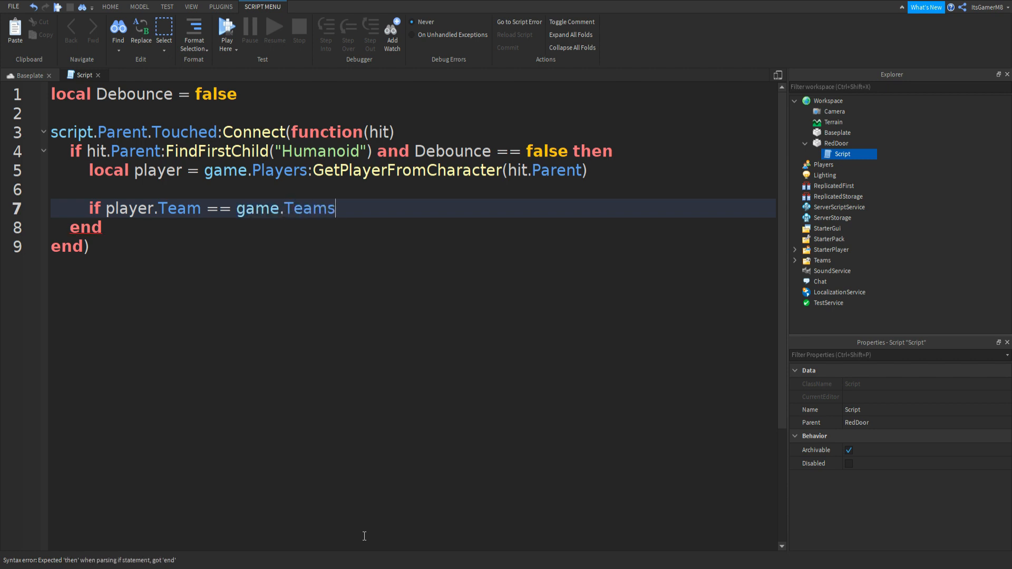
{"action": "type", "text": ".Red then"}
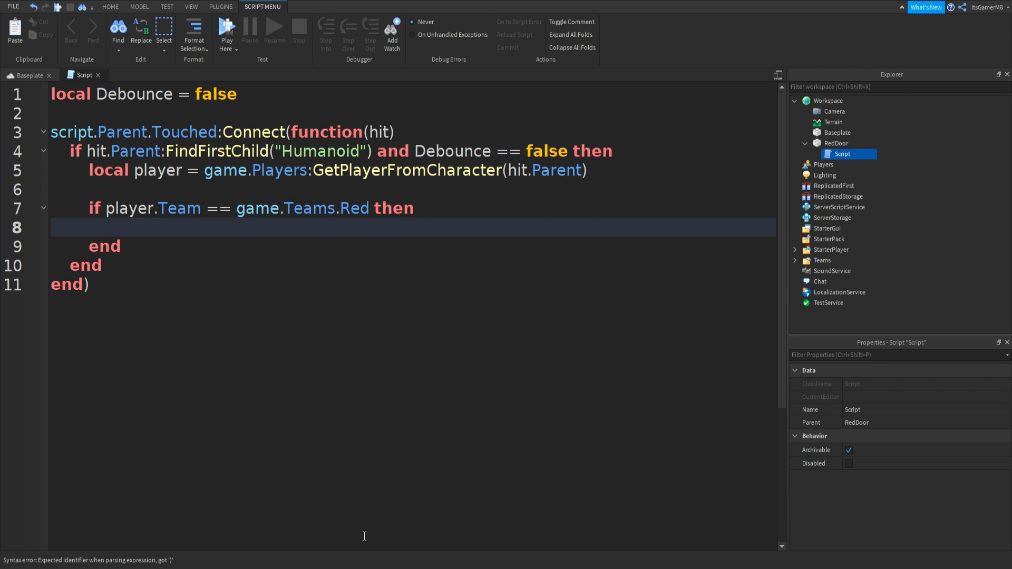
{"action": "type", "text": "script"}
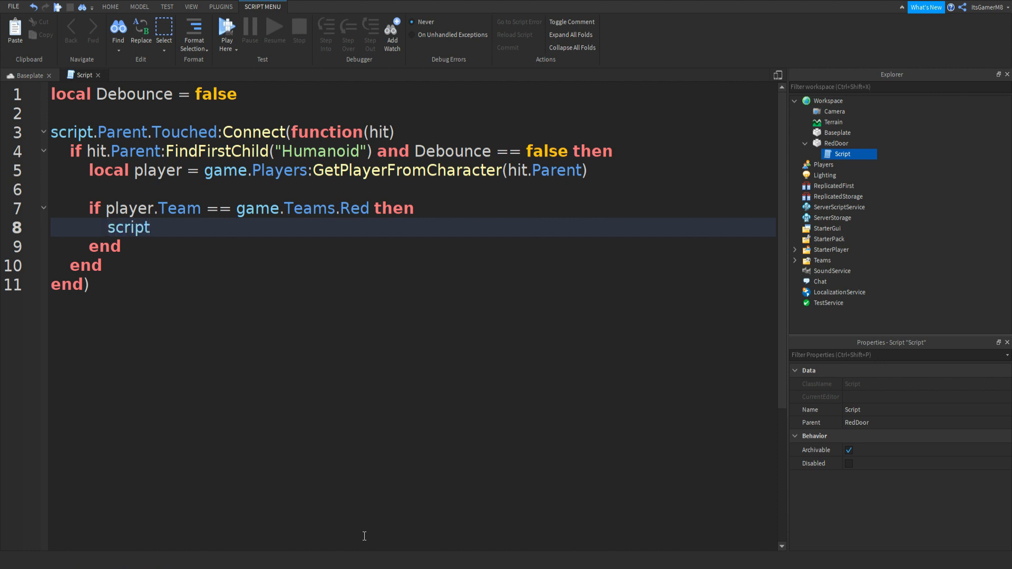
{"action": "type", "text": ".Parent"}
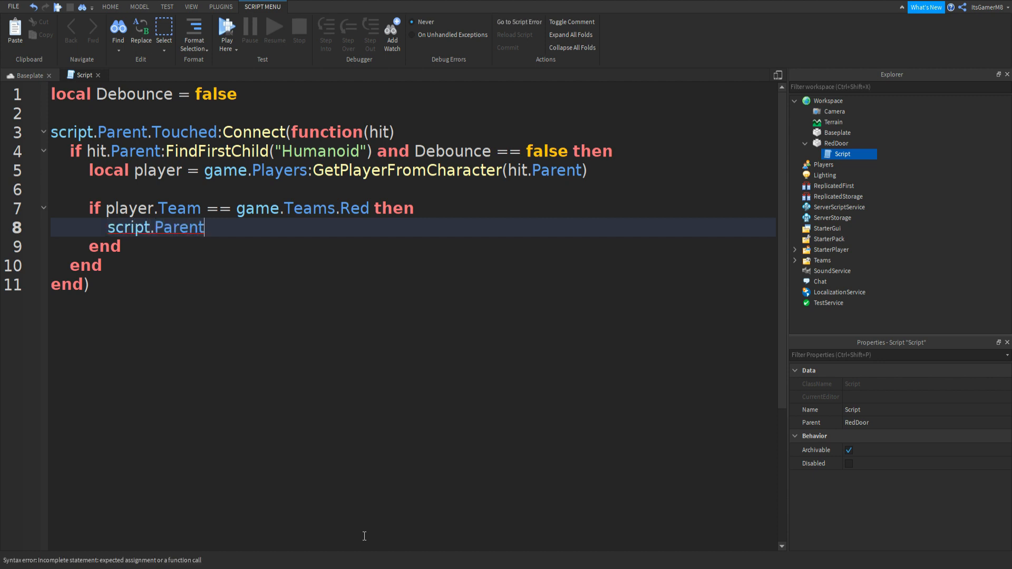
{"action": "type", "text": ".Transparency = 0.5"}
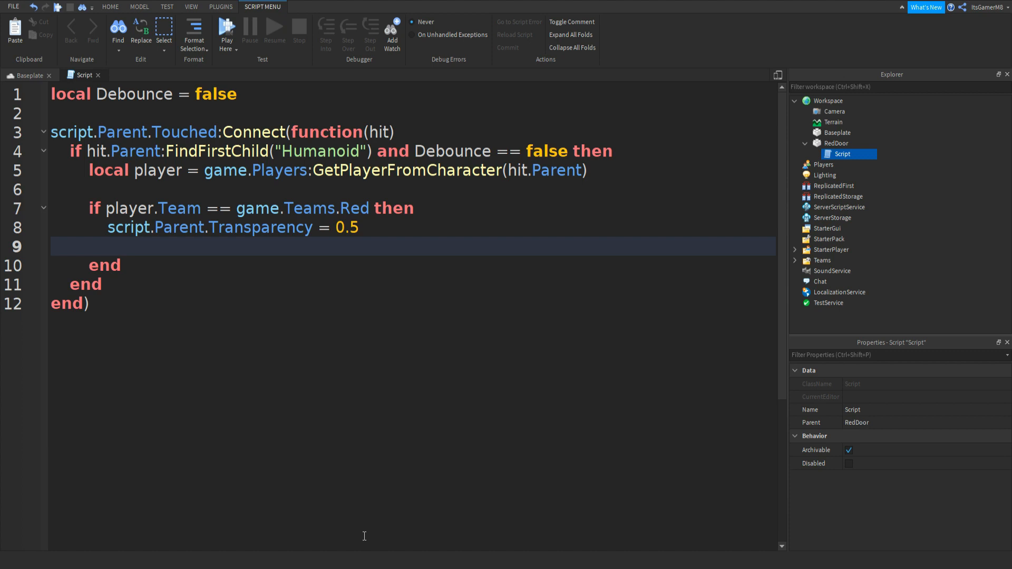
Set script.Parent.CanCollide = false and start a wait() call
{"action": "type", "text": "sc"}
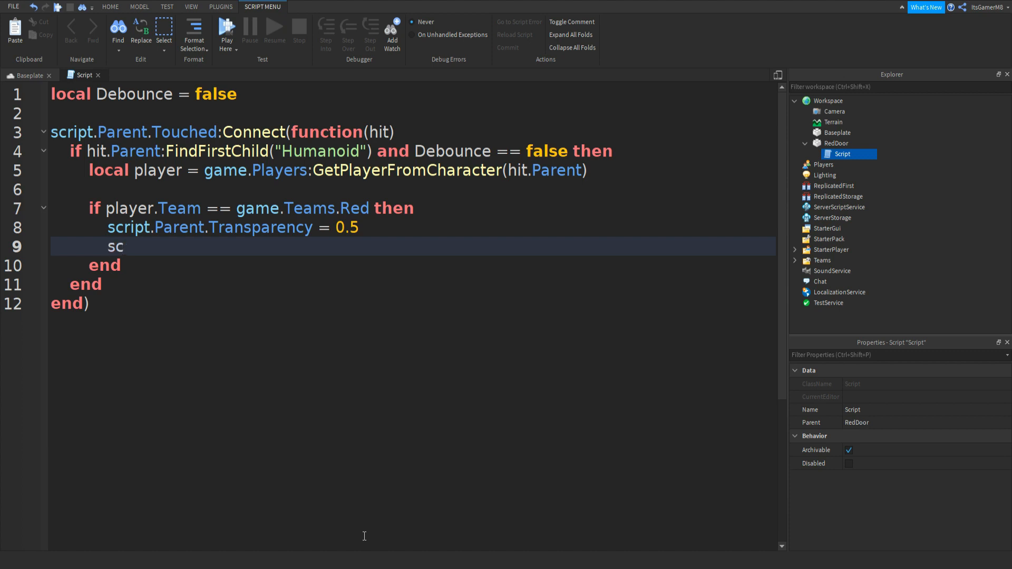
{"action": "type", "text": "ript.Parent"}
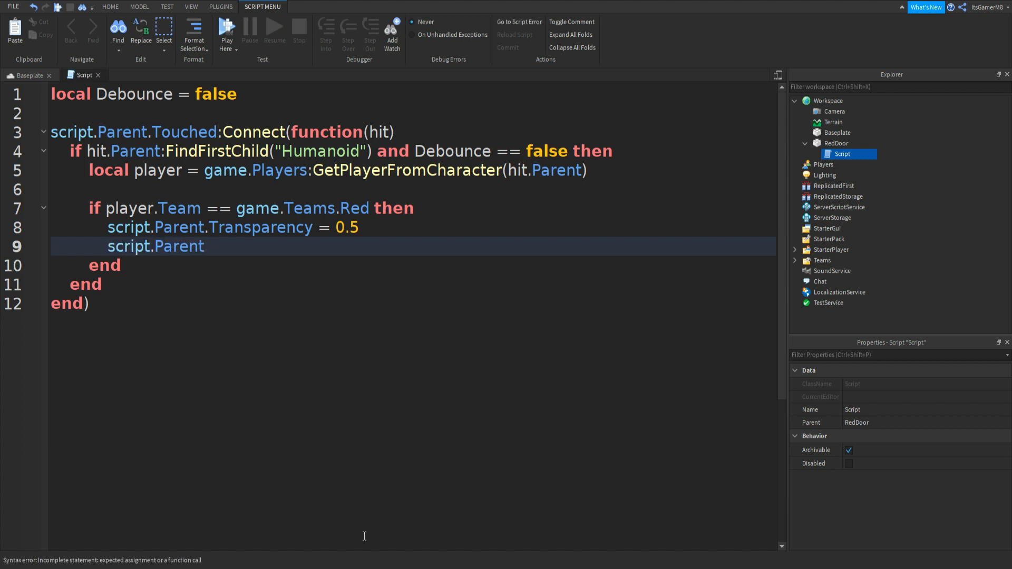
{"action": "type", "text": ".CanCollide"}
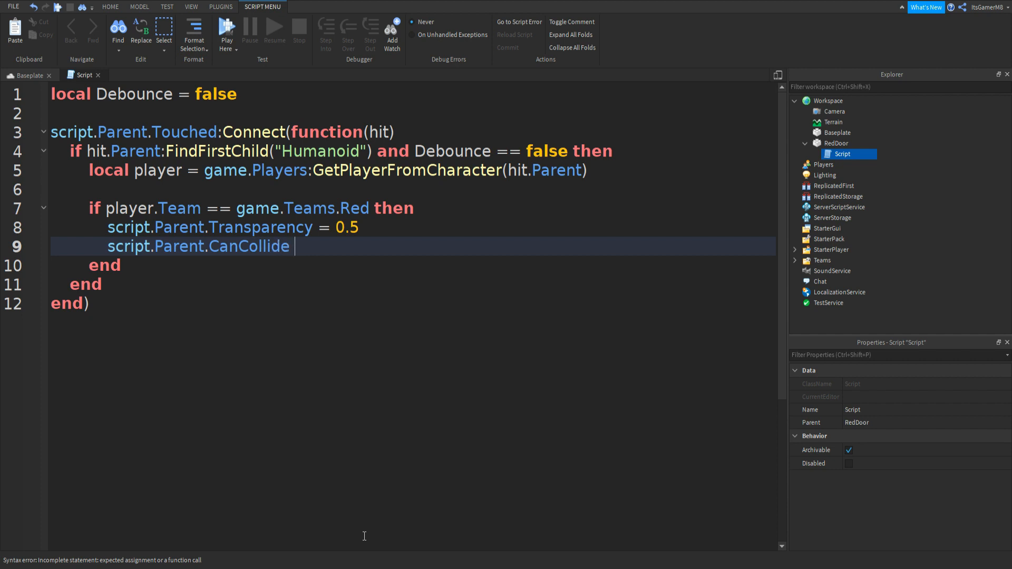
{"action": "type", "text": "= false"}
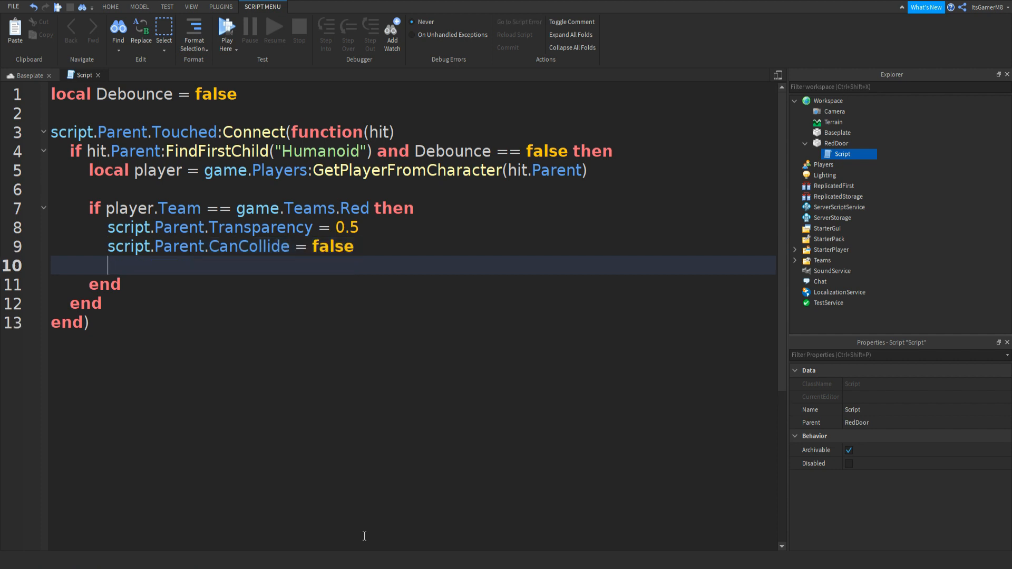
{"action": "type", "text": "wait"}
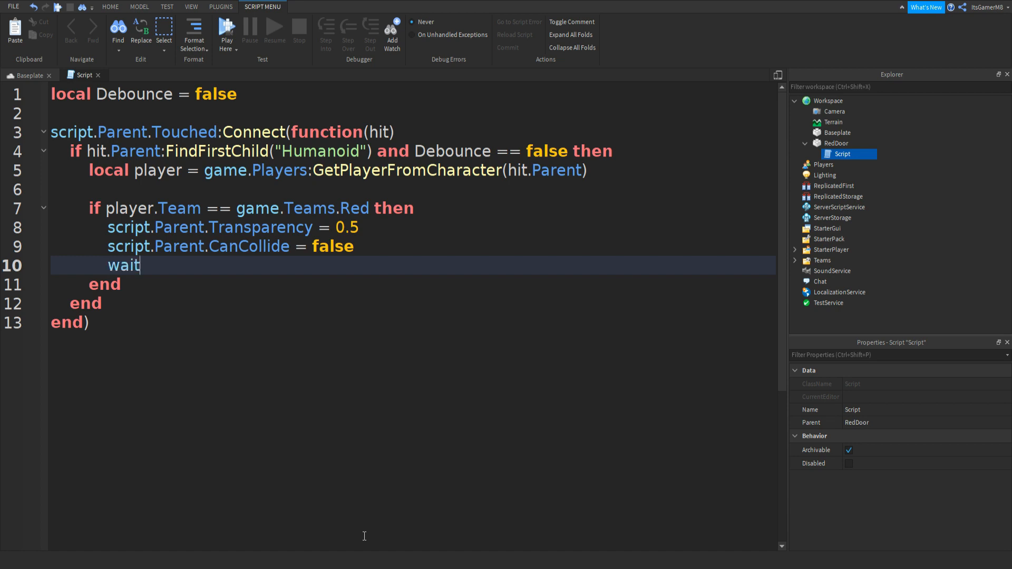
{"action": "type", "text": "()"}
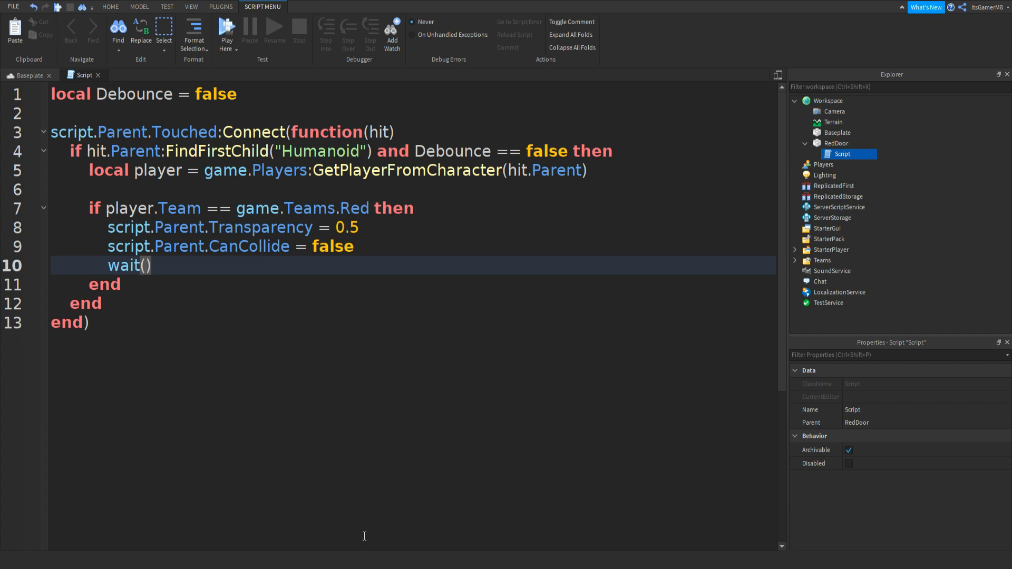
Make it wait(5), then restore Transparency = 0 and CanCollide = true
{"action": "type", "text": "5"}
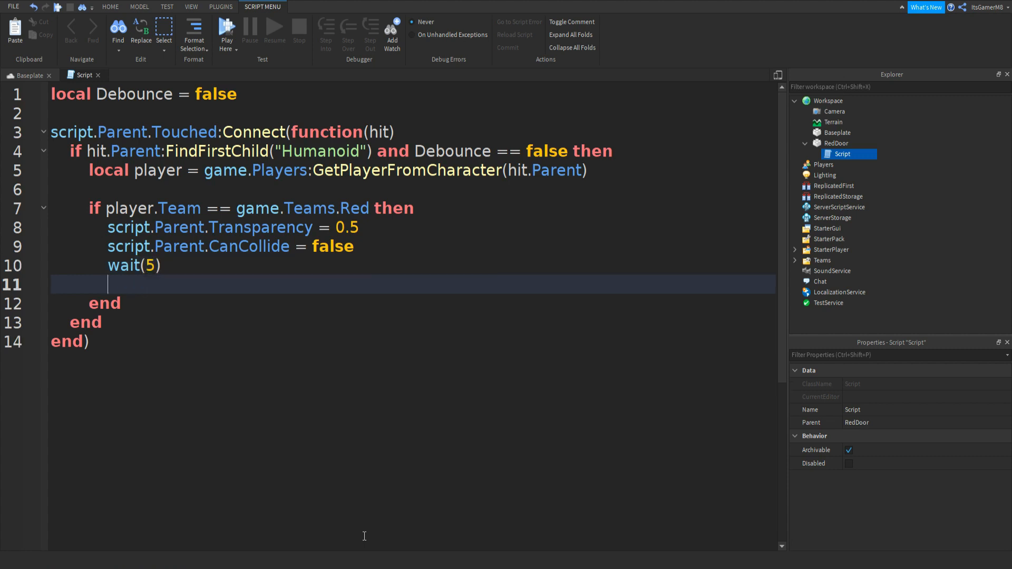
{"action": "type", "text": "script"}
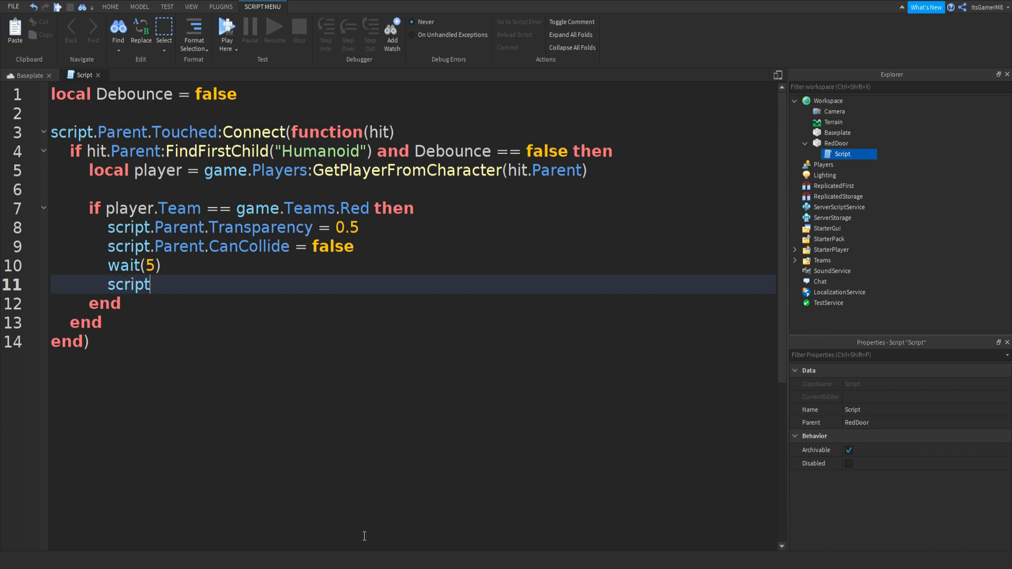
{"action": "type", "text": ".Parent"}
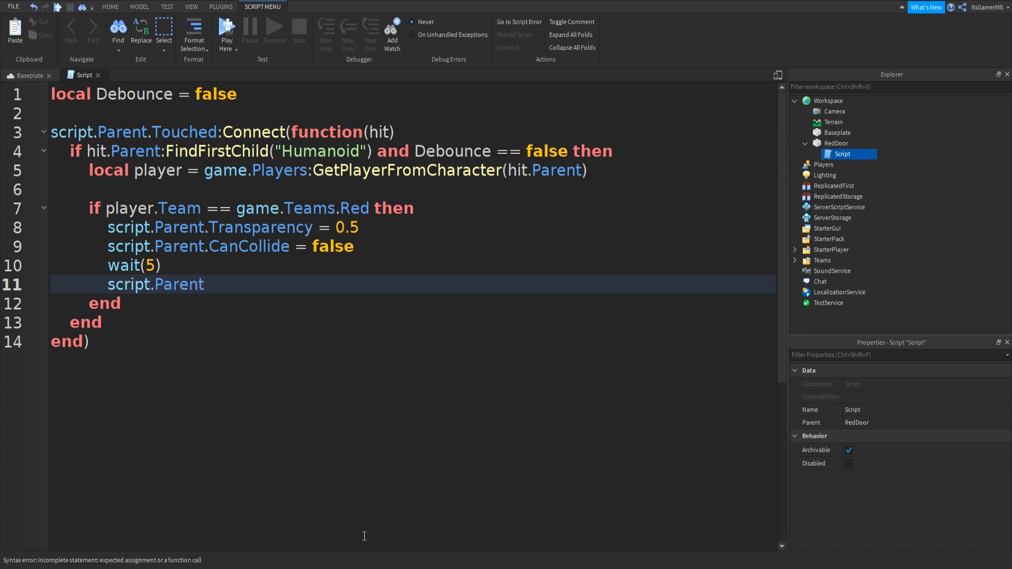
{"action": "type", "text": ".Transparency"}
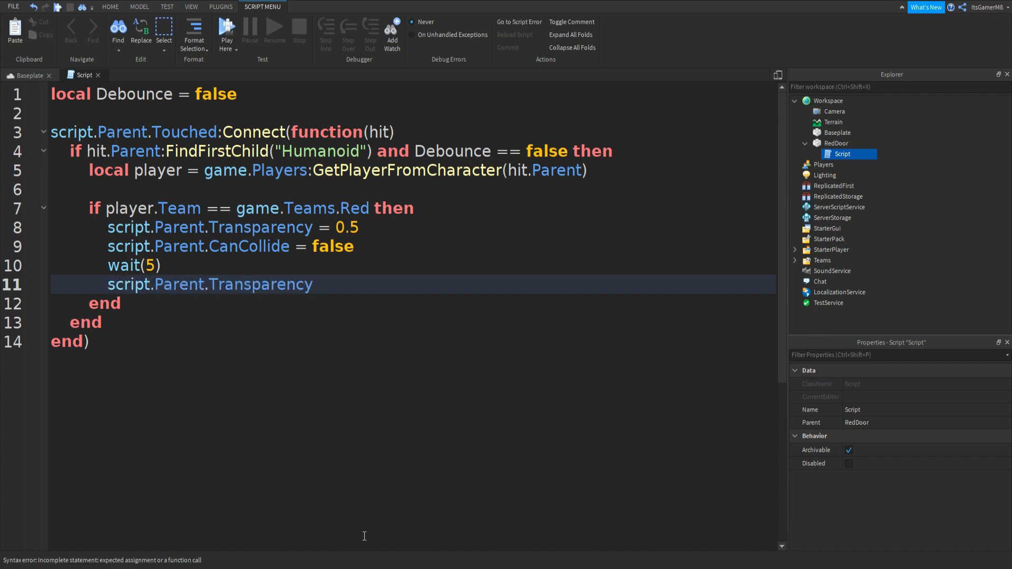
{"action": "type", "text": "= 0"}
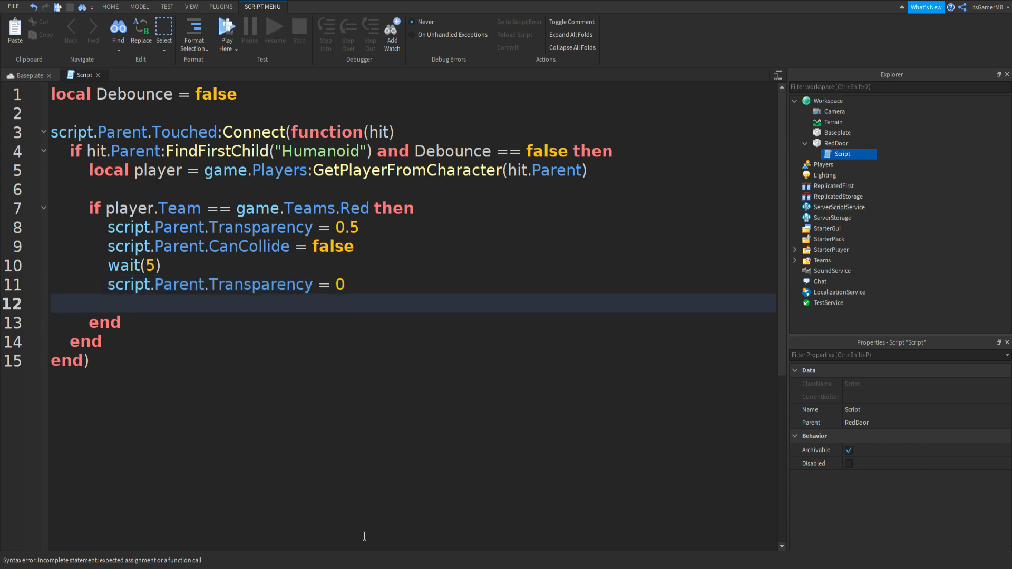
{"action": "type", "text": "script"}
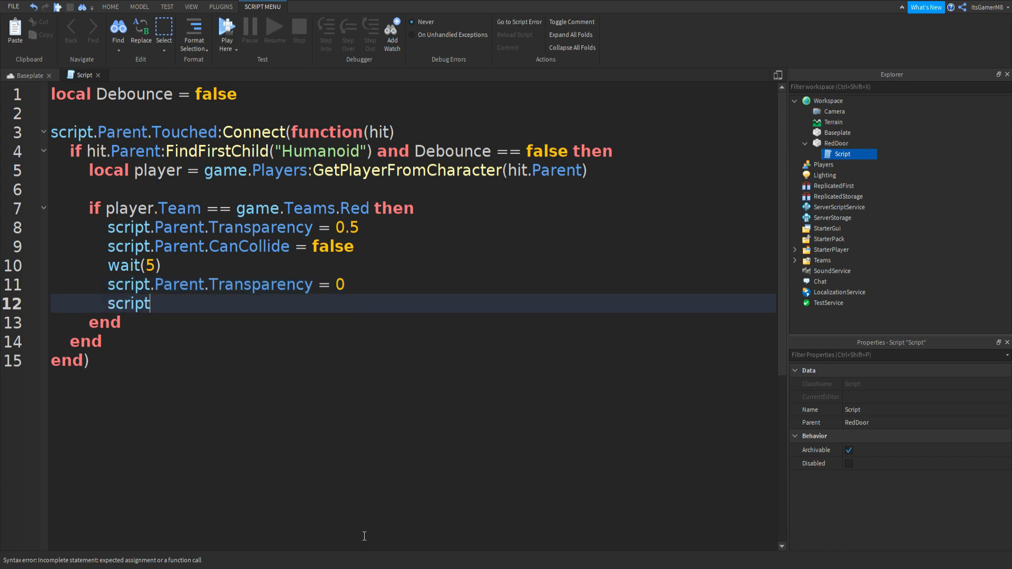
{"action": "type", "text": ".Parent"}
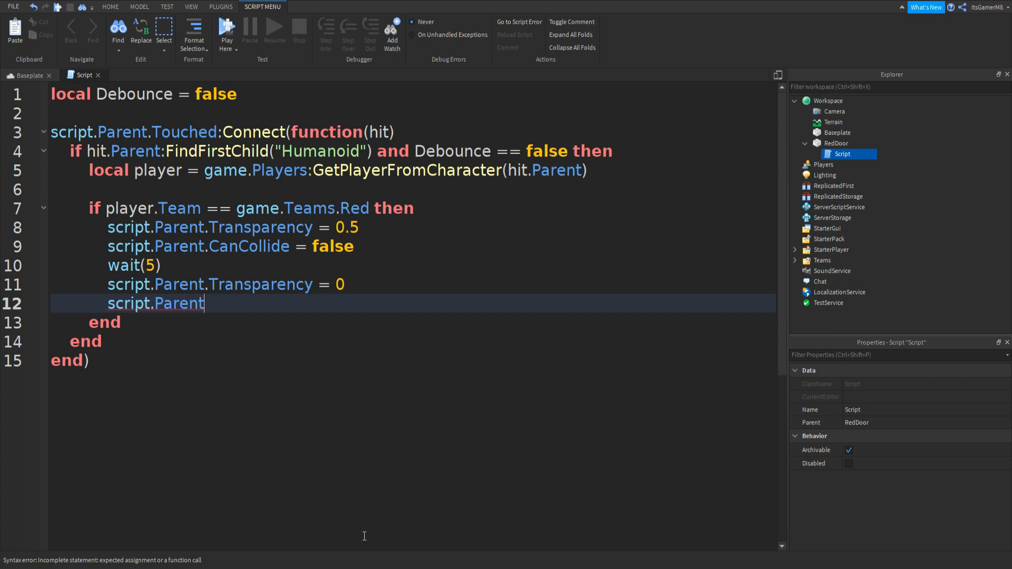
{"action": "type", "text": ".CanCollide"}
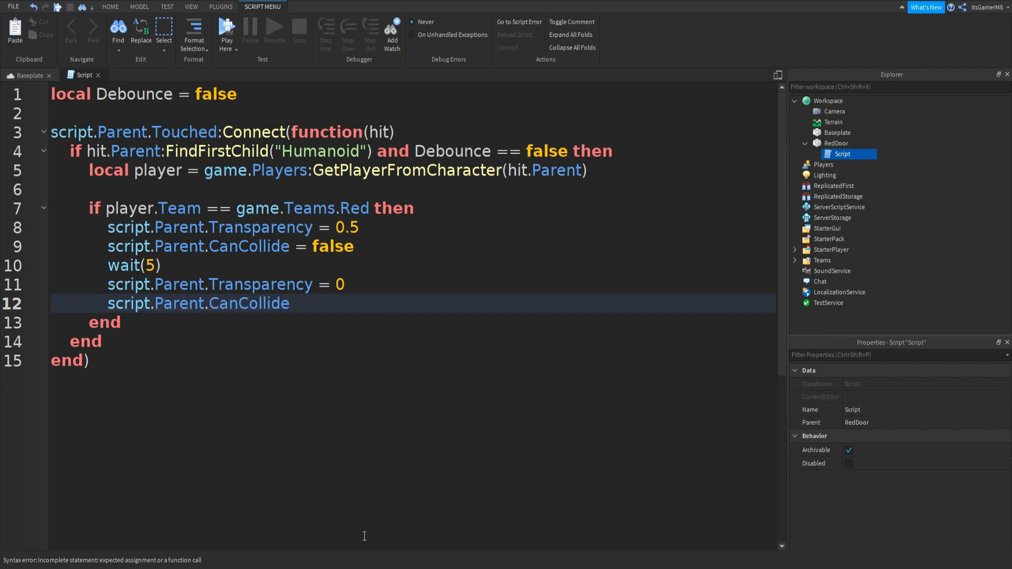
{"action": "type", "text": "= true"}
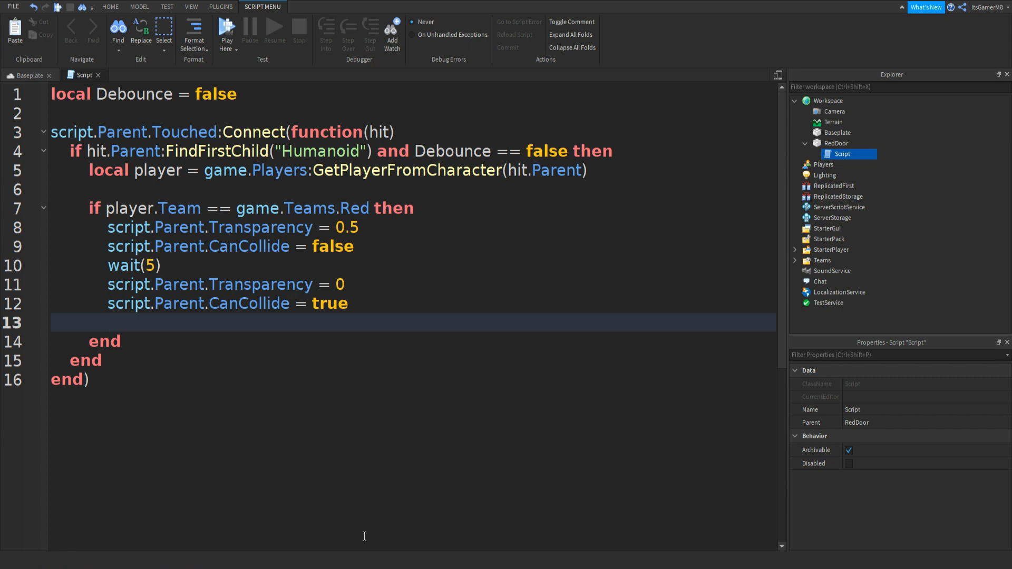
Reset Debounce to false and position the cursor after the Humanoid check line
{"action": "type", "text": "Debounce = false"}
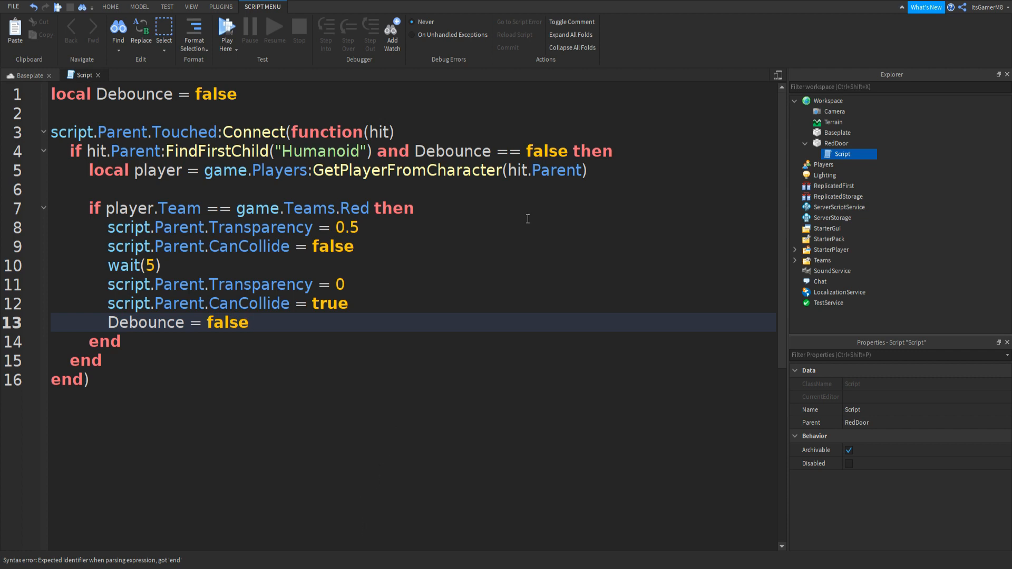
{"action": "left_click", "coordinate": [612, 151]}
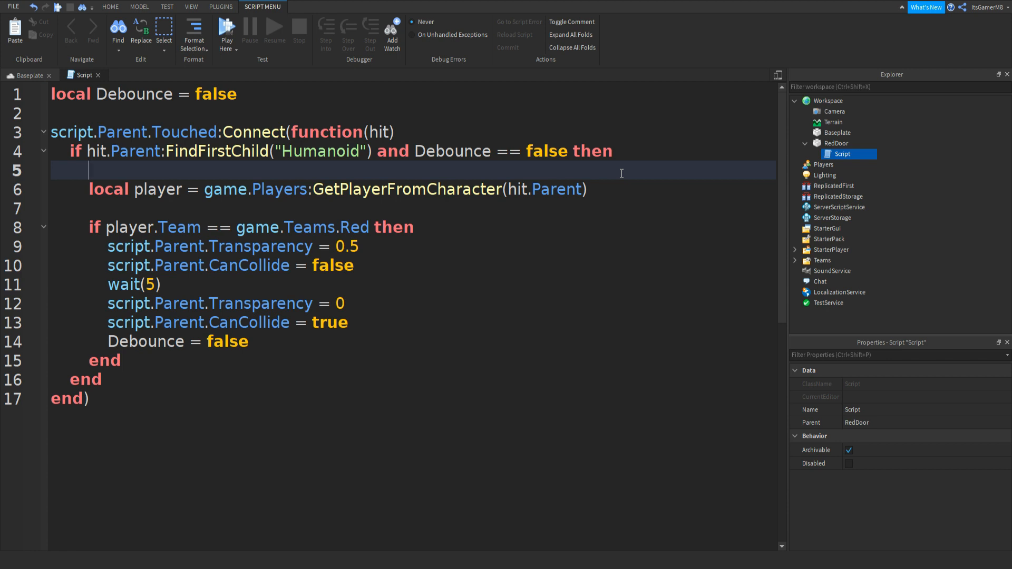
Write the Debounce line, close the script and return to the 3D viewport
{"action": "type", "text": "deb"}
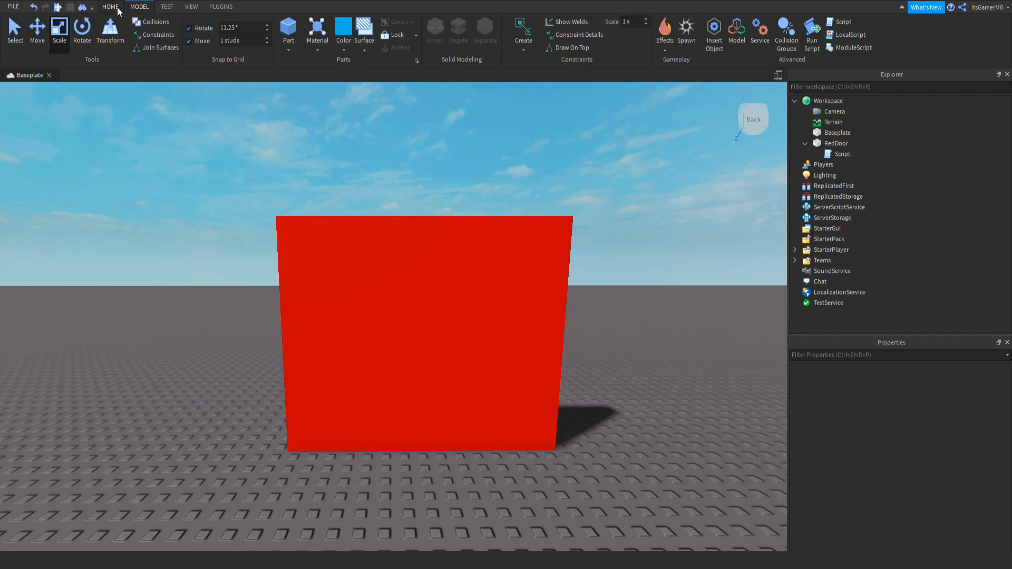
Start a play test and walk the Red-team character up to RedDoor
{"action": "left_click", "coordinate": [490, 31]}
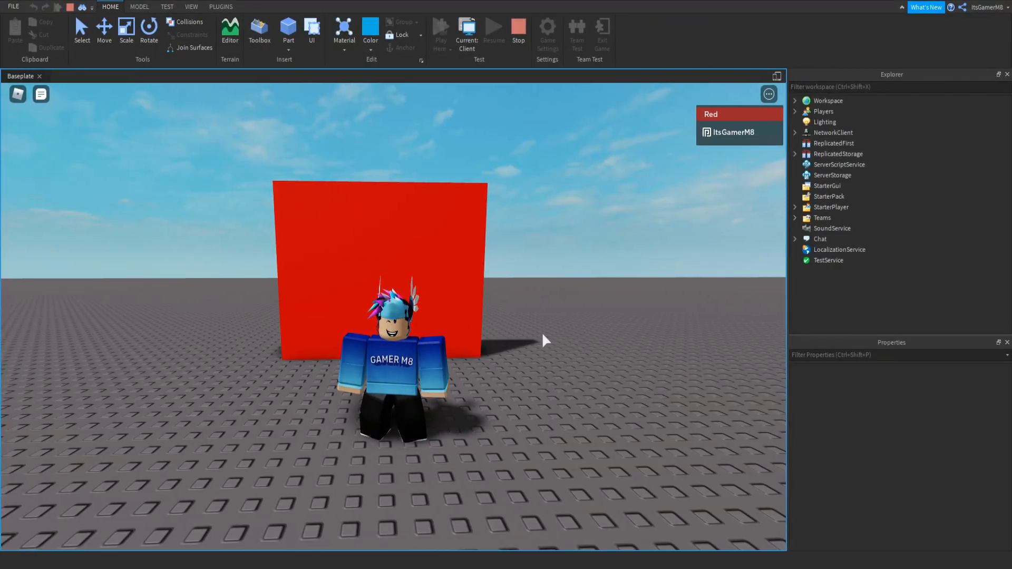
{"action": "mouse_move", "coordinate": [504, 225]}
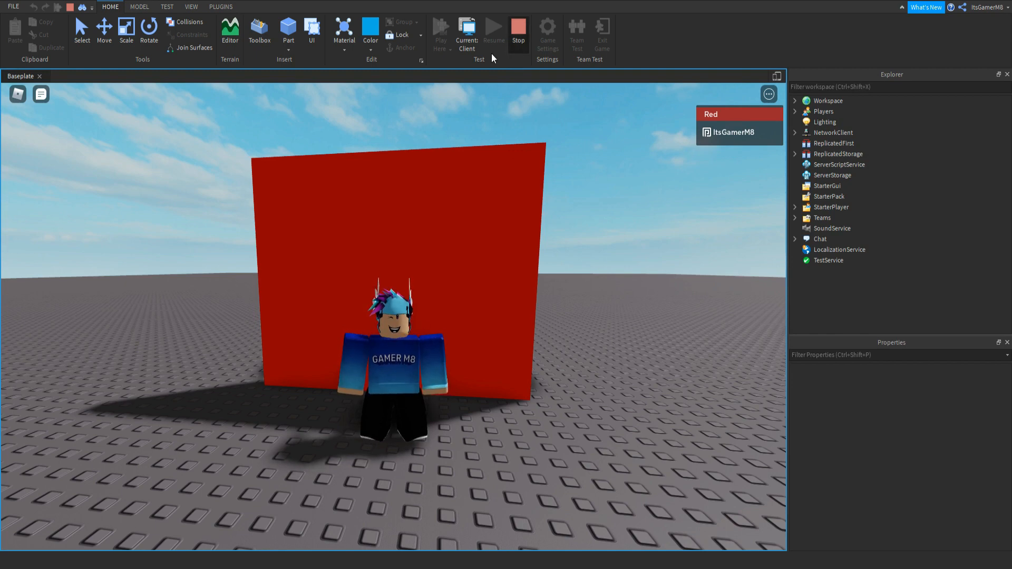
Stop the play test and launch it again with Red and Blue teams listed
{"action": "left_click", "coordinate": [518, 30]}
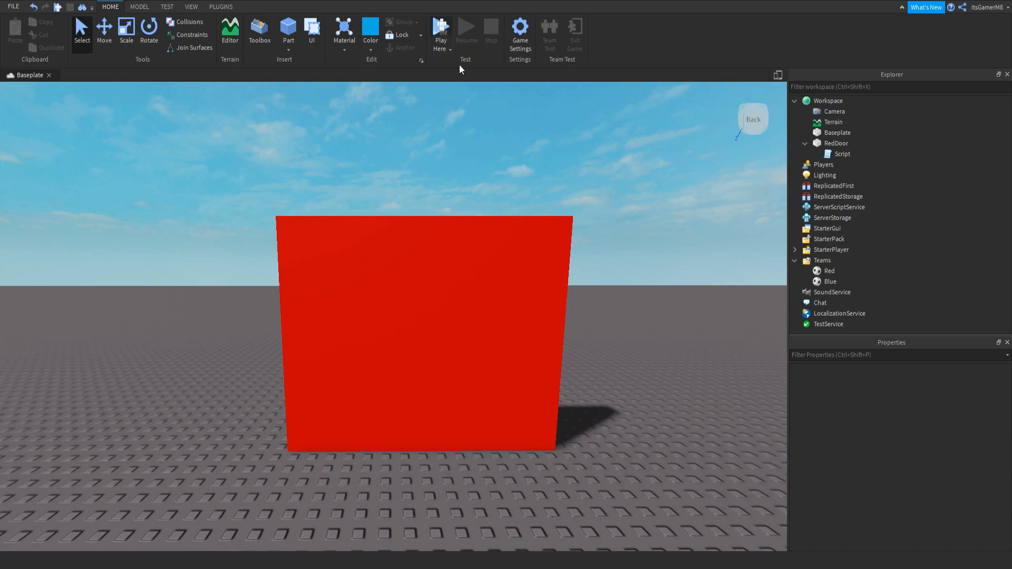
{"action": "left_click", "coordinate": [441, 30]}
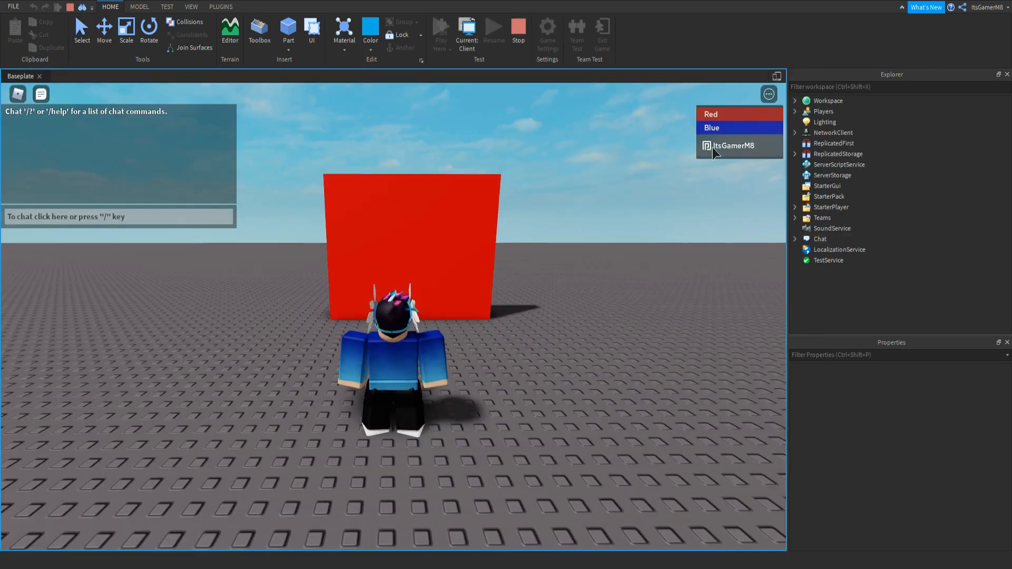